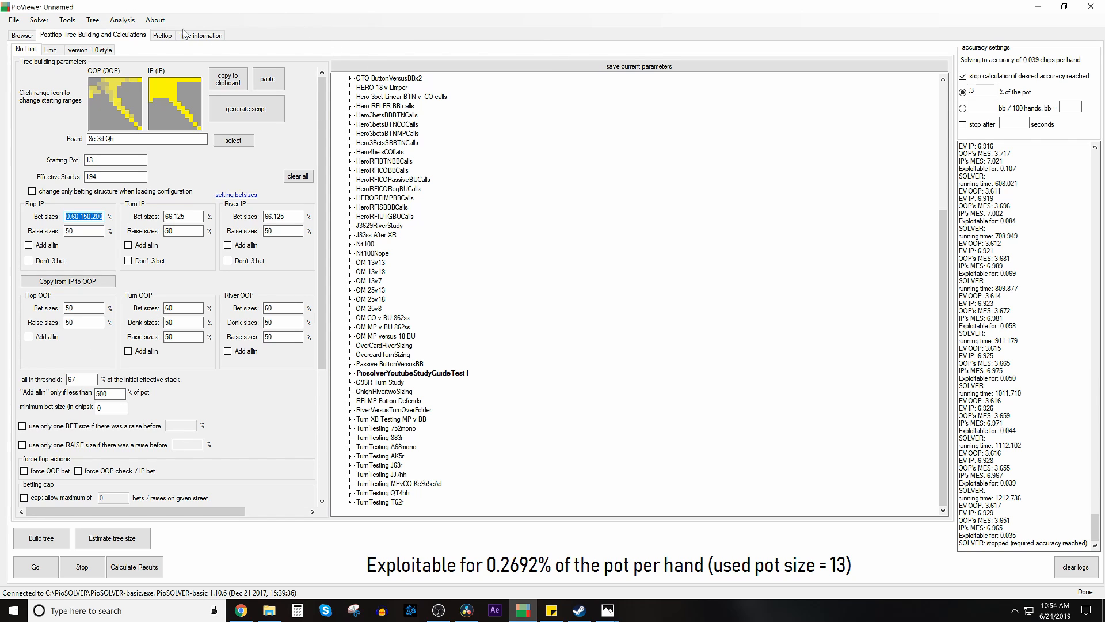
Inspect out-of-position's starting range, then show the solved OOP root strategy on 8c 3d Qh.
{"action": "left_click", "coordinate": [114, 101]}
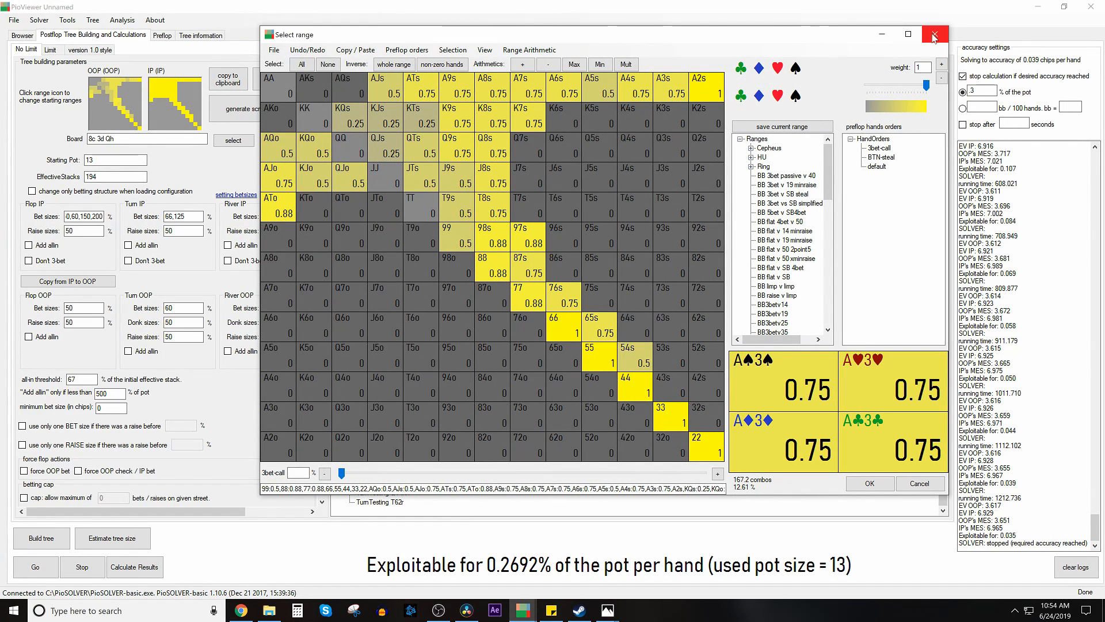
{"action": "left_click", "coordinate": [935, 34]}
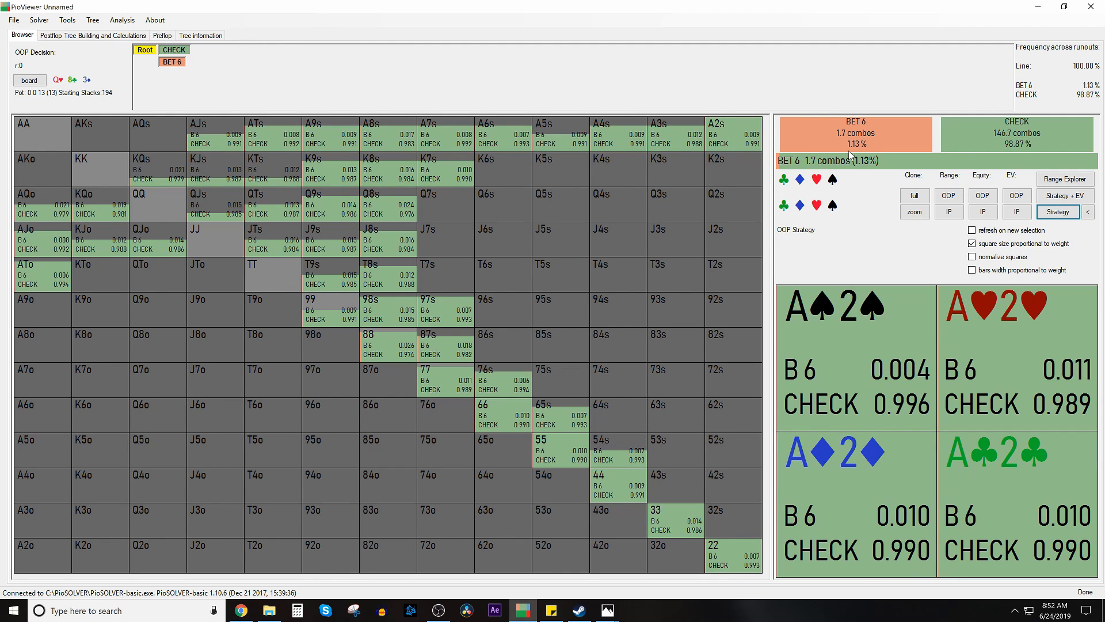
{"action": "mouse_move", "coordinate": [849, 156]}
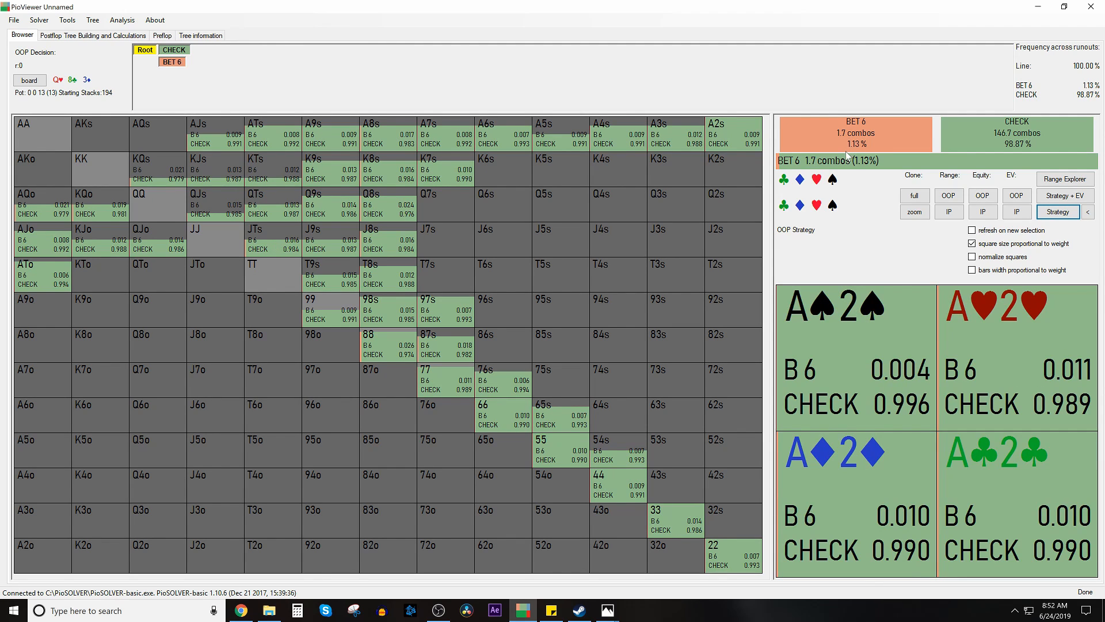
Review in-position's mostly-betting response after the flop check, then return to tree building.
{"action": "left_click", "coordinate": [93, 35]}
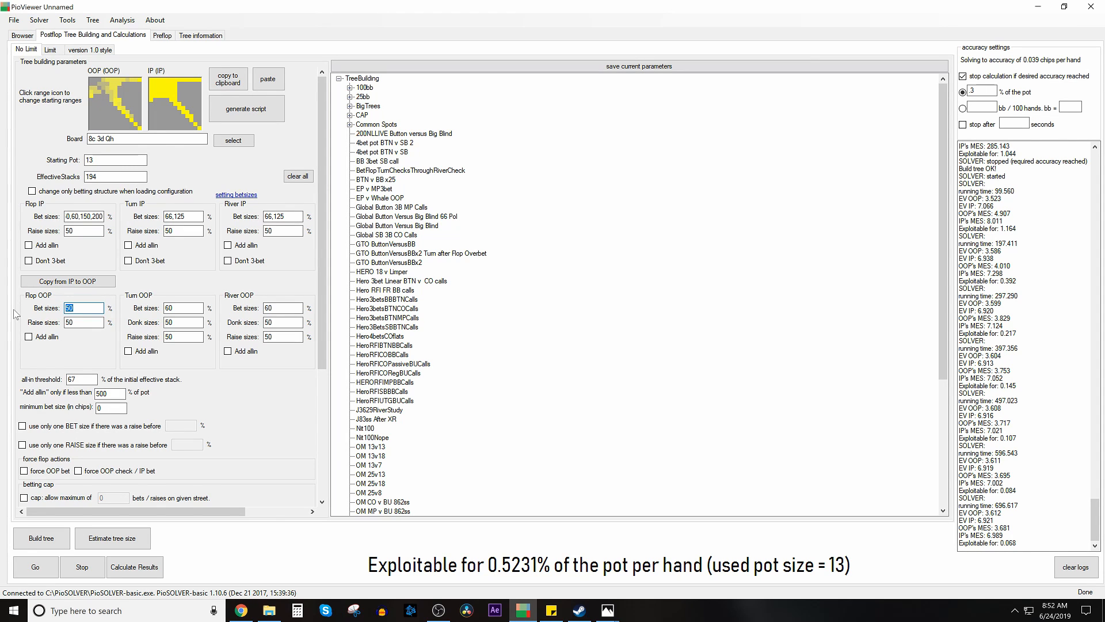
{"action": "left_click", "coordinate": [21, 35]}
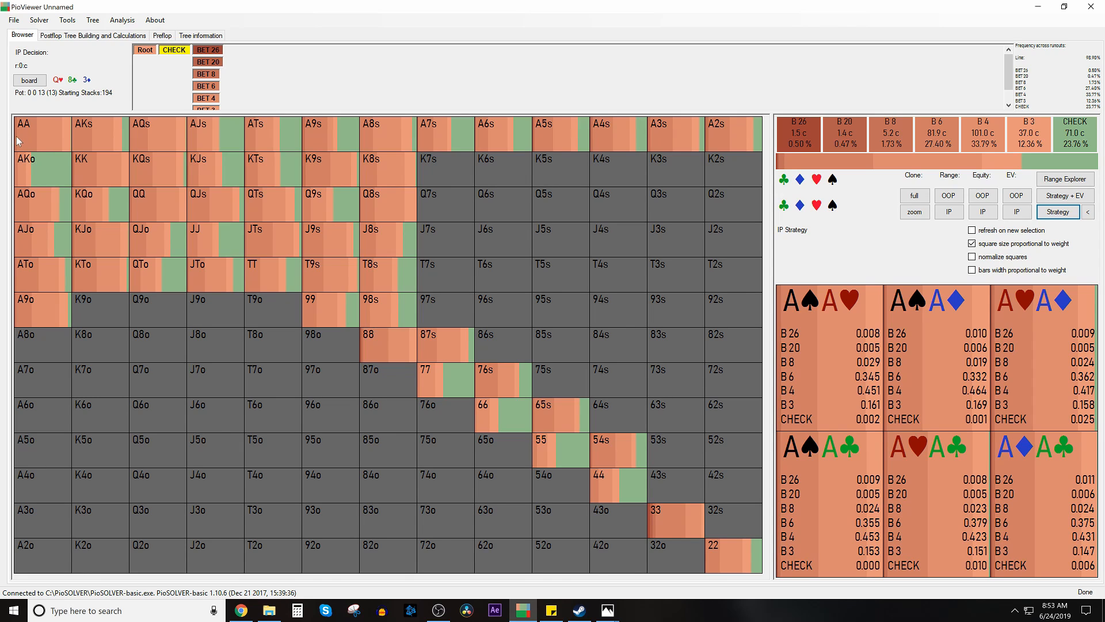
{"action": "mouse_move", "coordinate": [30, 142]}
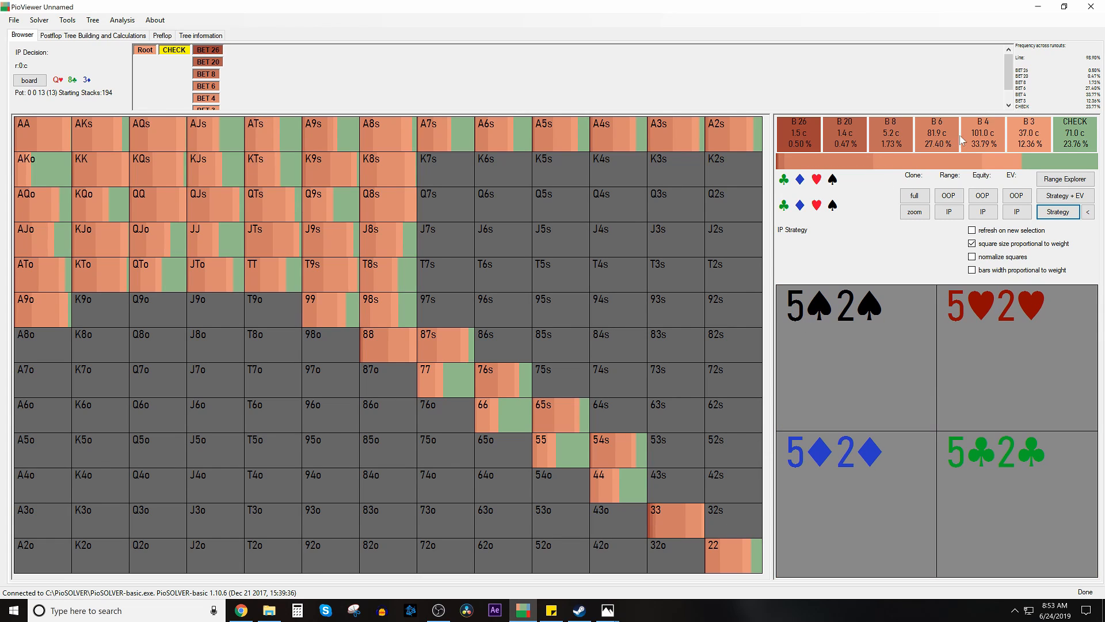
{"action": "mouse_move", "coordinate": [1028, 133]}
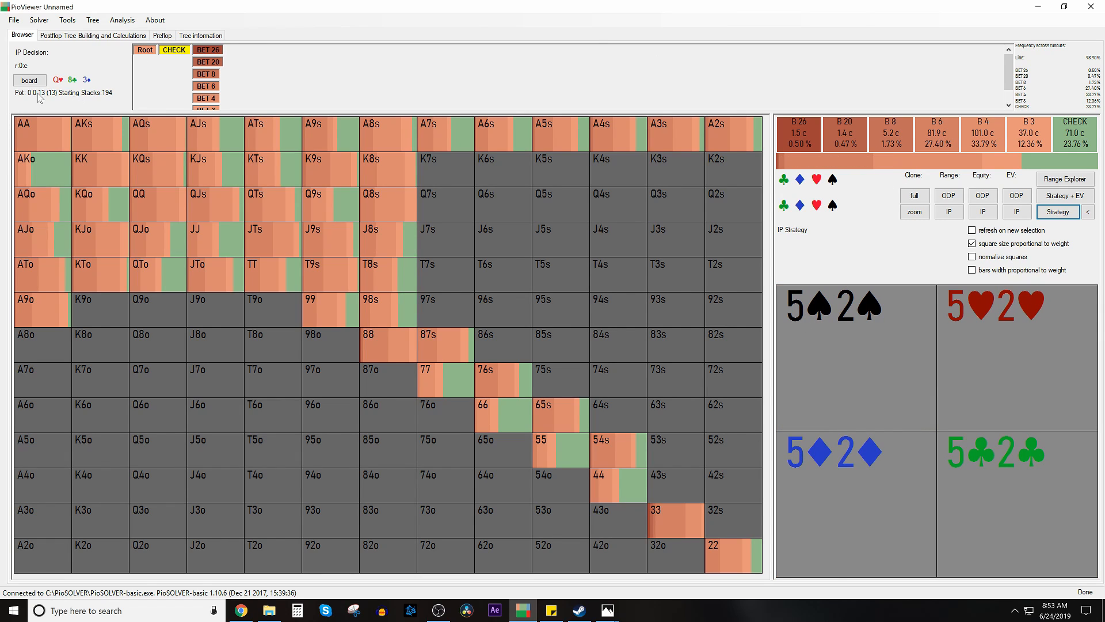
{"action": "left_click", "coordinate": [92, 36]}
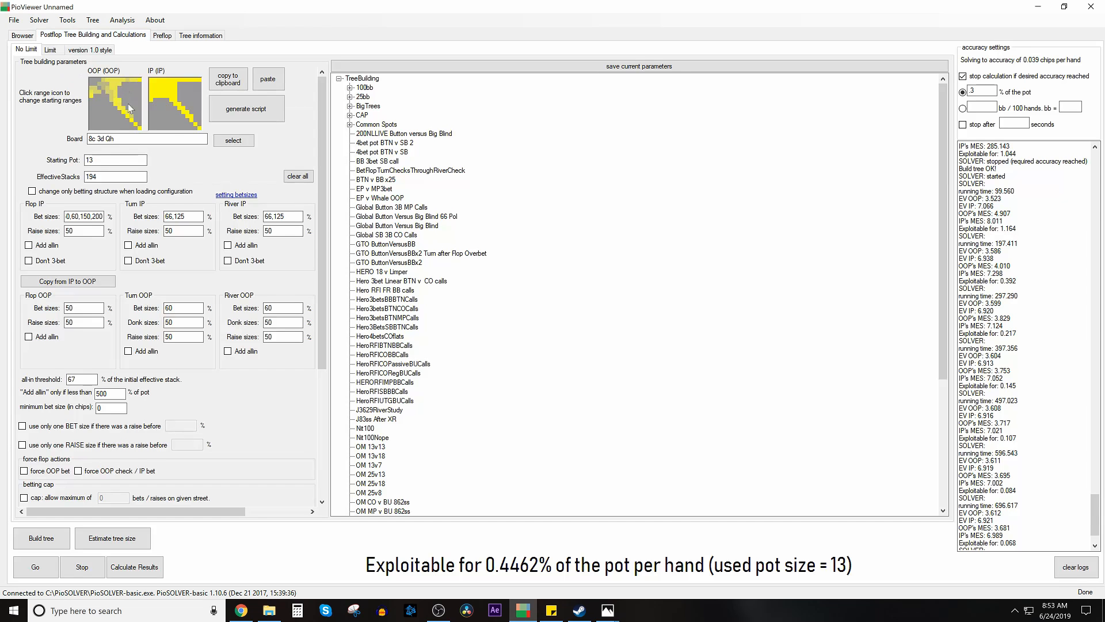
Set IP flop bets to 20, 33, 50, clear OOP flop bets, and set OOP raises to 40, 60.
{"action": "left_click", "coordinate": [81, 216]}
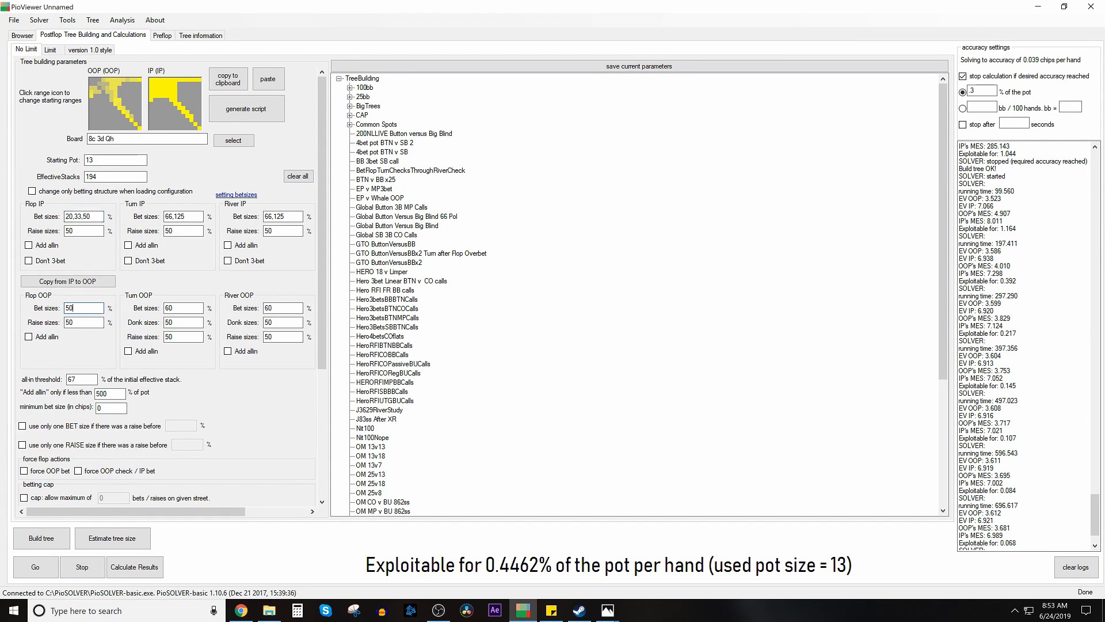
{"action": "left_click", "coordinate": [79, 308]}
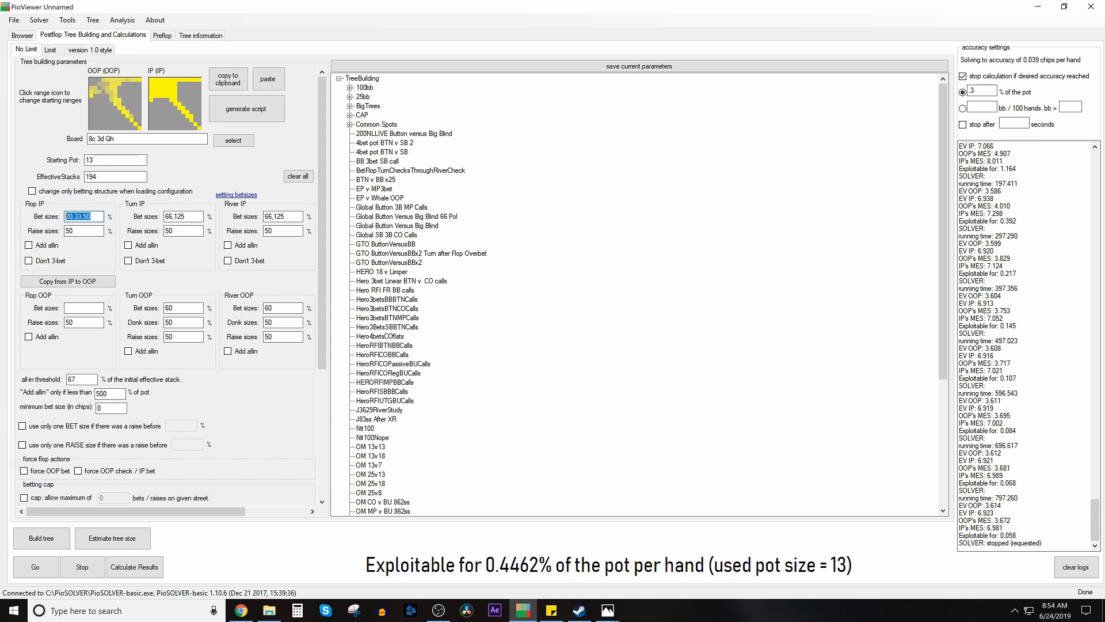
{"action": "type", "text": "40,60"}
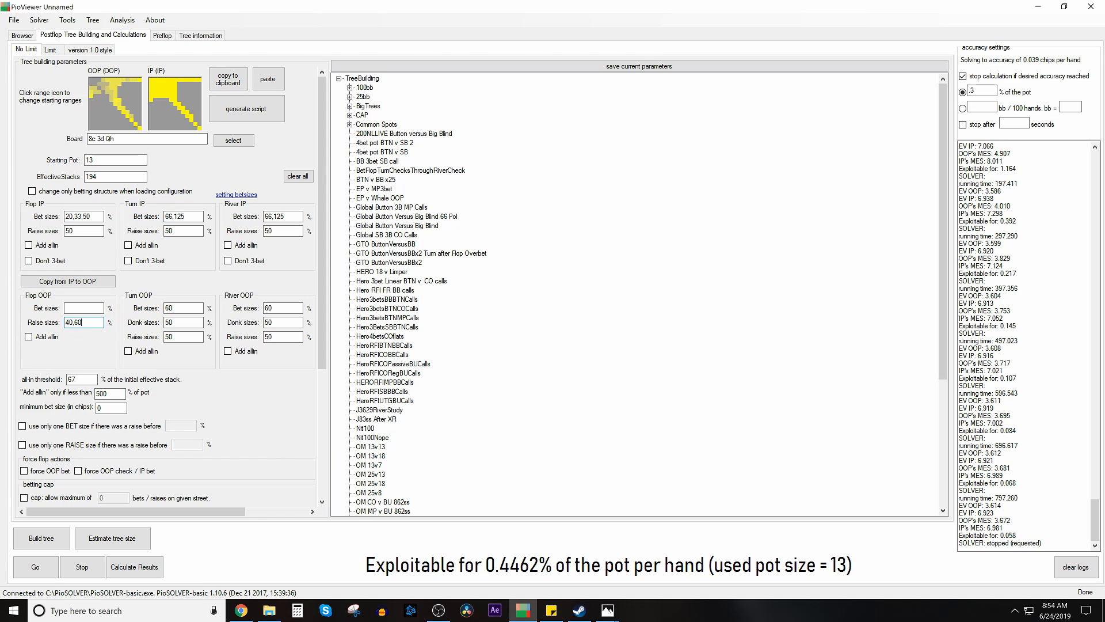
{"action": "triple_click", "coordinate": [82, 322]}
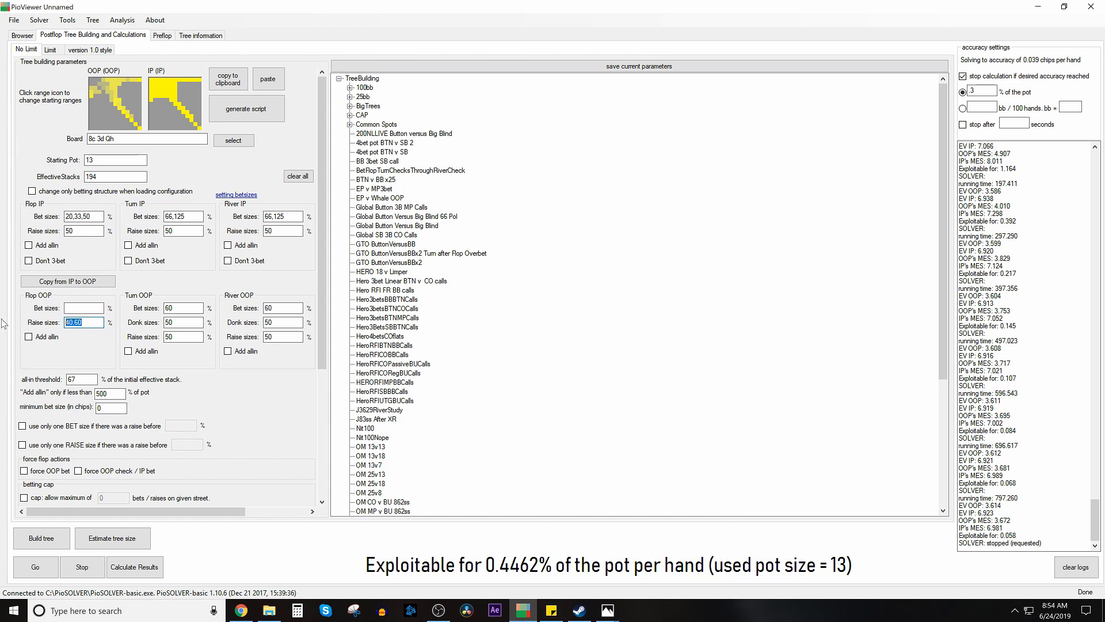
{"action": "left_click", "coordinate": [83, 216]}
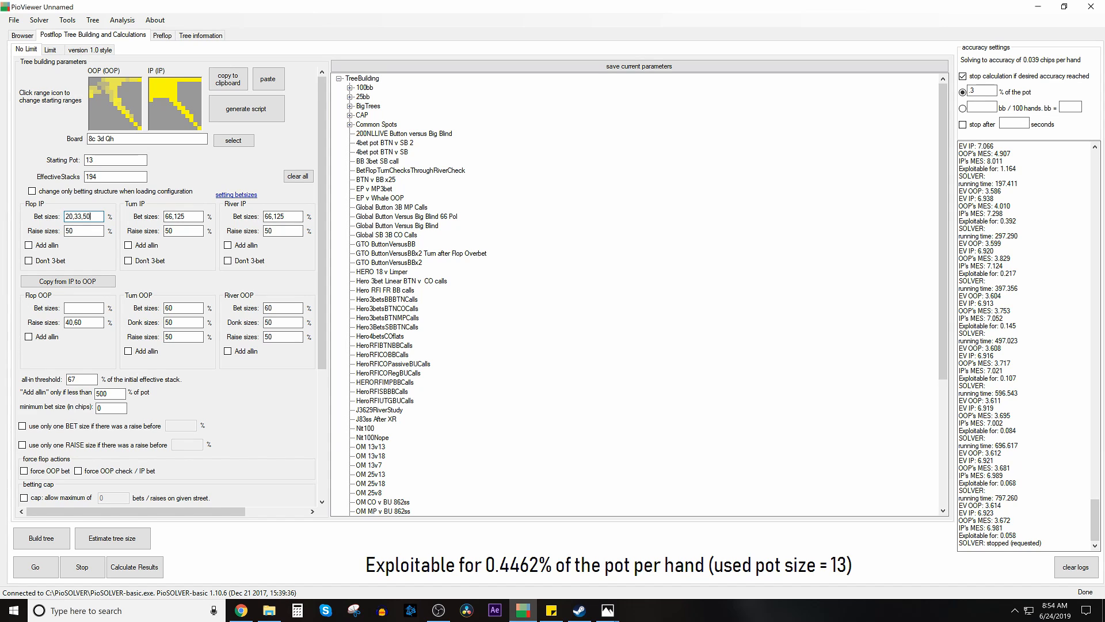
{"action": "triple_click", "coordinate": [83, 216]}
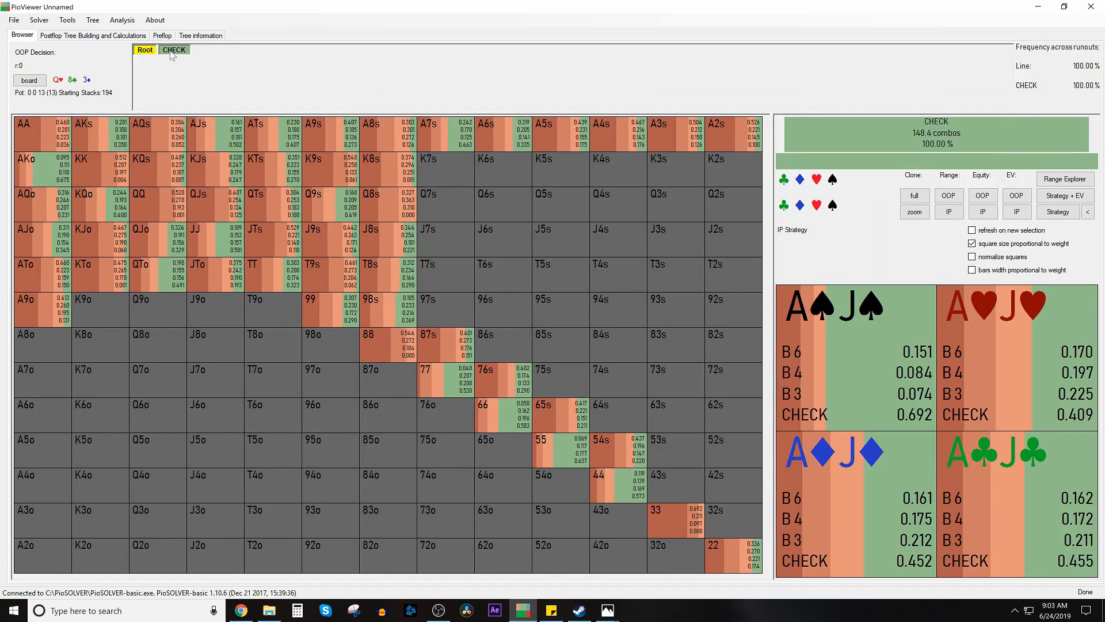
Show IP's strategy after the check: about 39% bet 6, 19% bet 4, 15% bet 3, 27% check.
{"action": "left_click", "coordinate": [174, 50]}
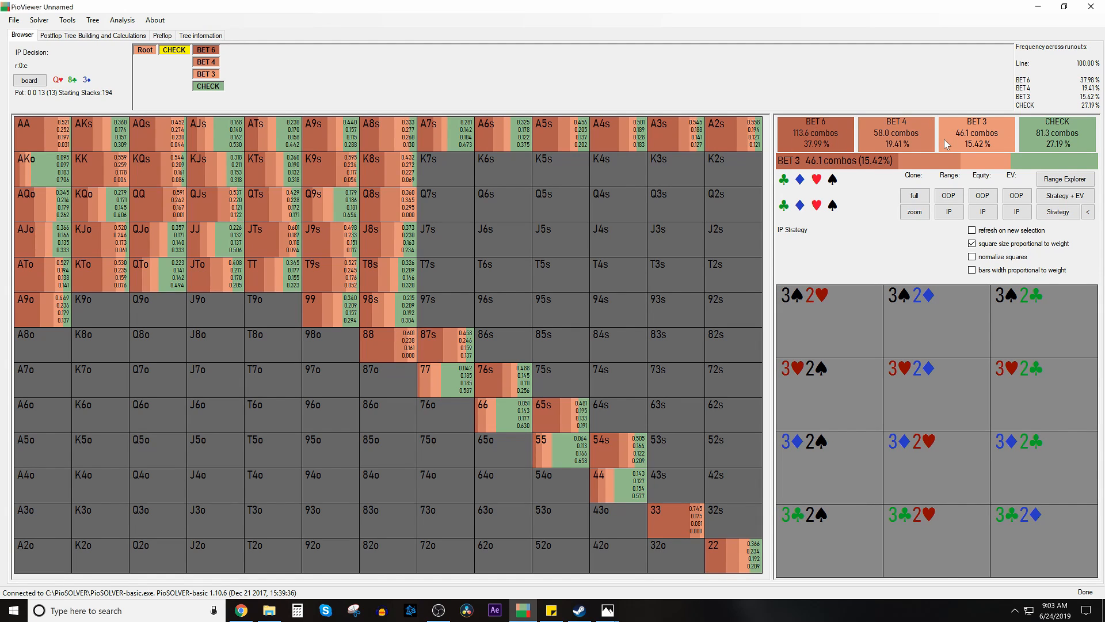
{"action": "mouse_move", "coordinate": [1006, 123]}
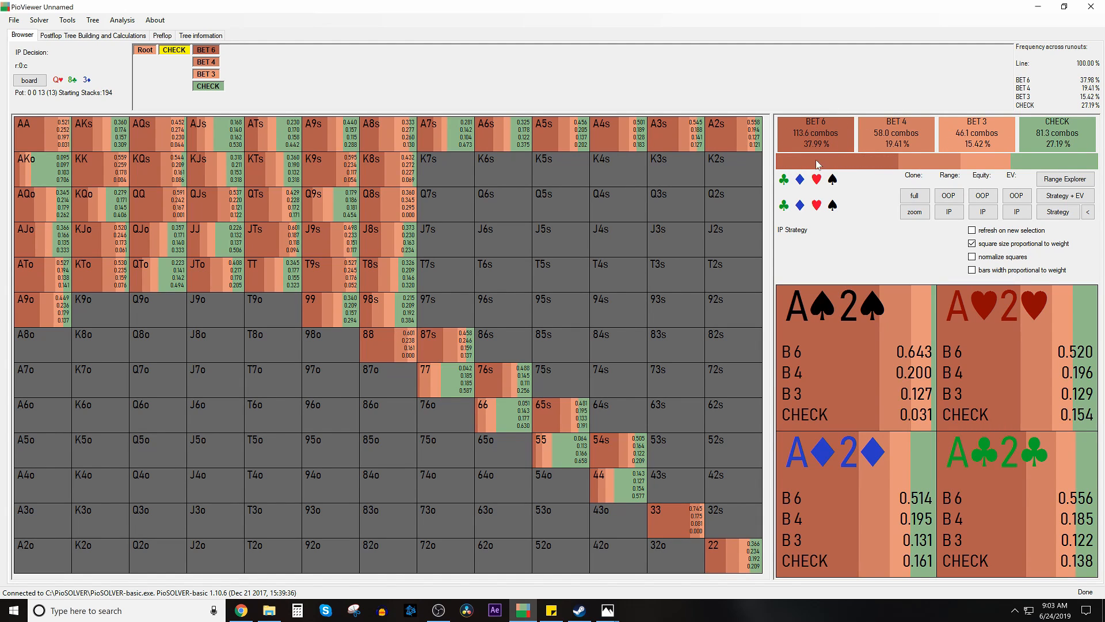
{"action": "mouse_move", "coordinate": [978, 140]}
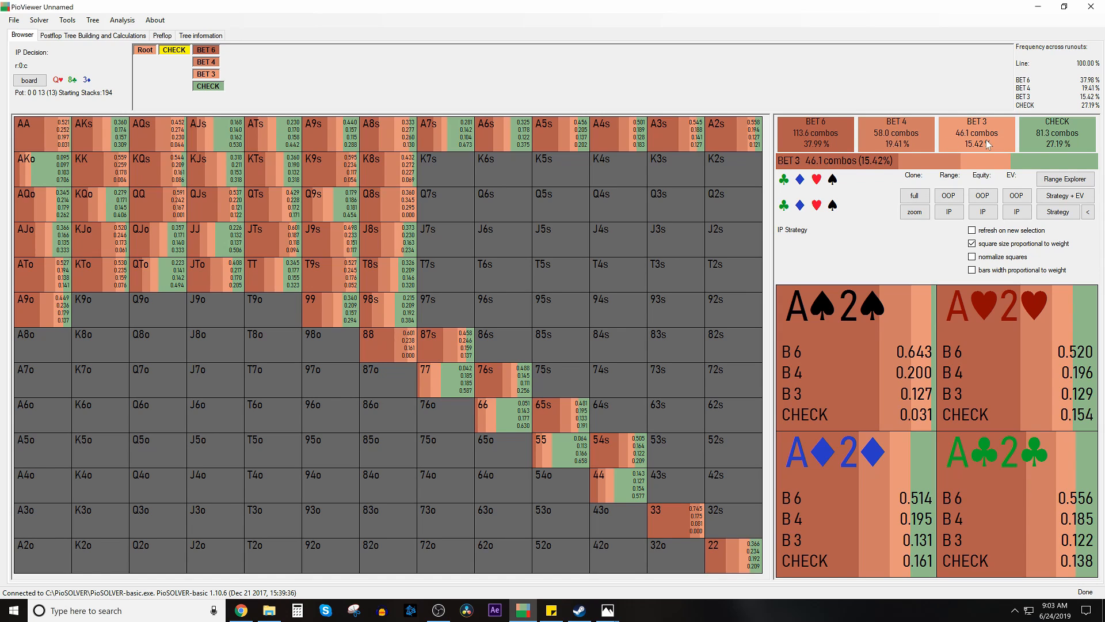
{"action": "mouse_move", "coordinate": [994, 143]}
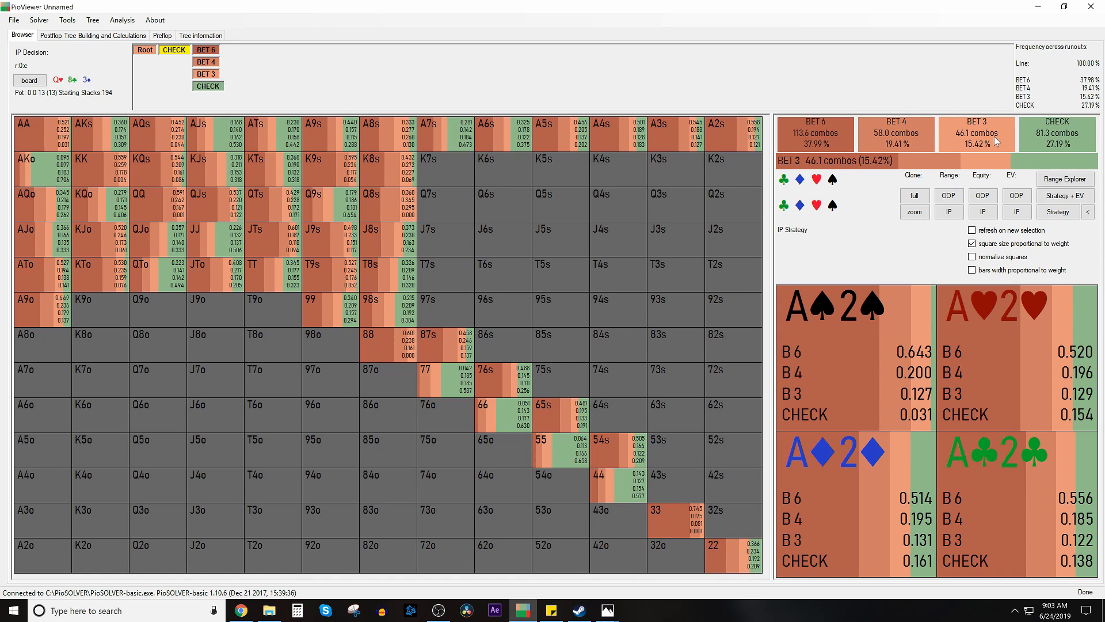
{"action": "left_click", "coordinate": [896, 134]}
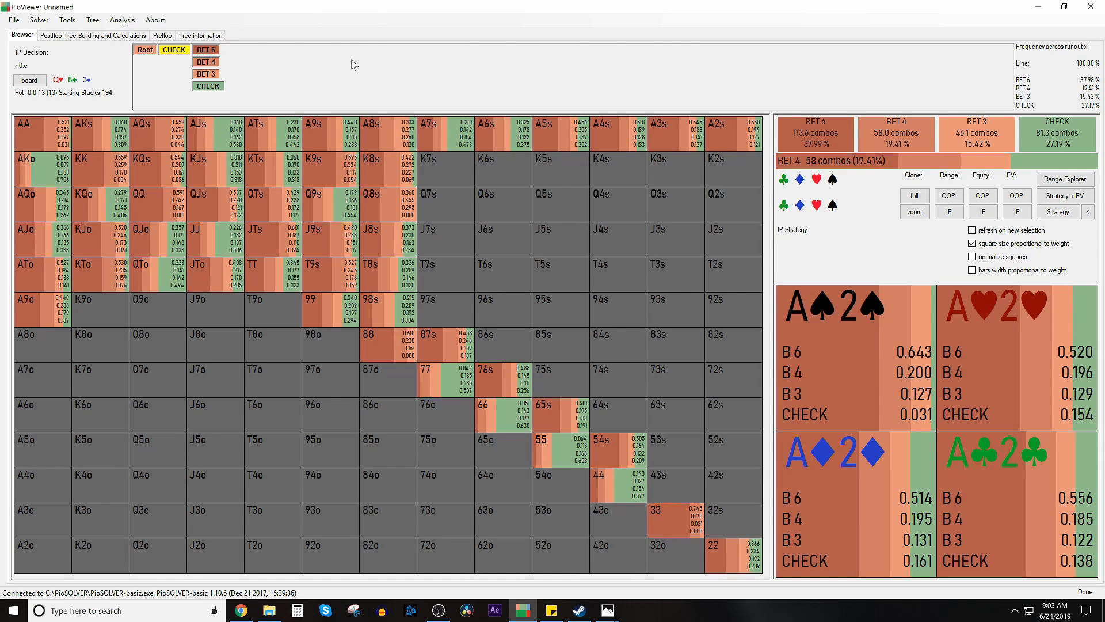
{"action": "left_click", "coordinate": [1057, 212]}
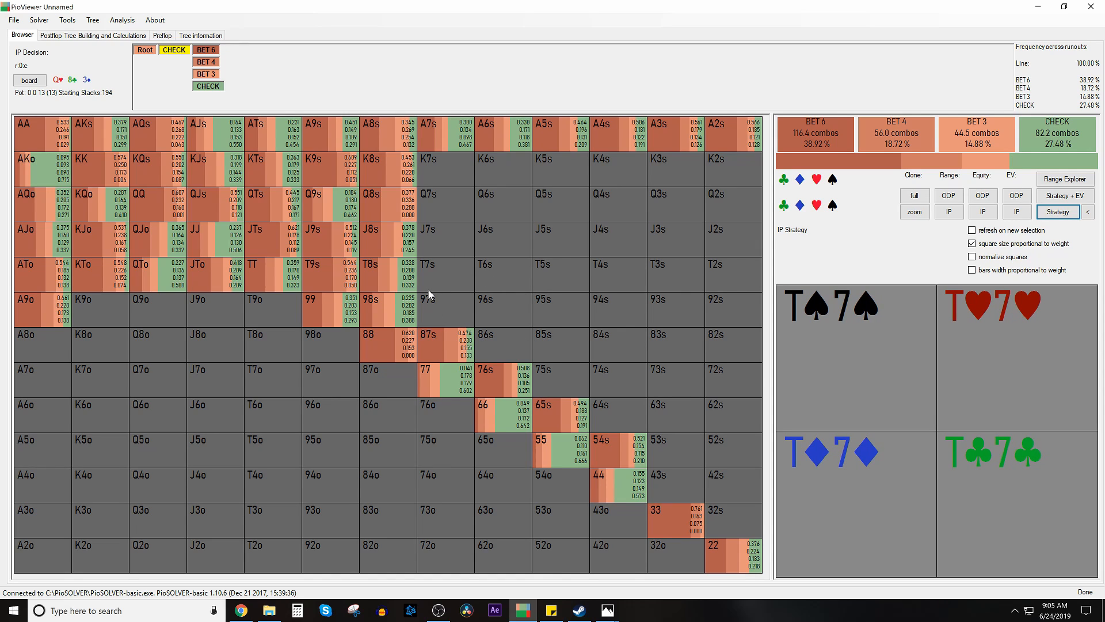
{"action": "left_click", "coordinate": [430, 309]}
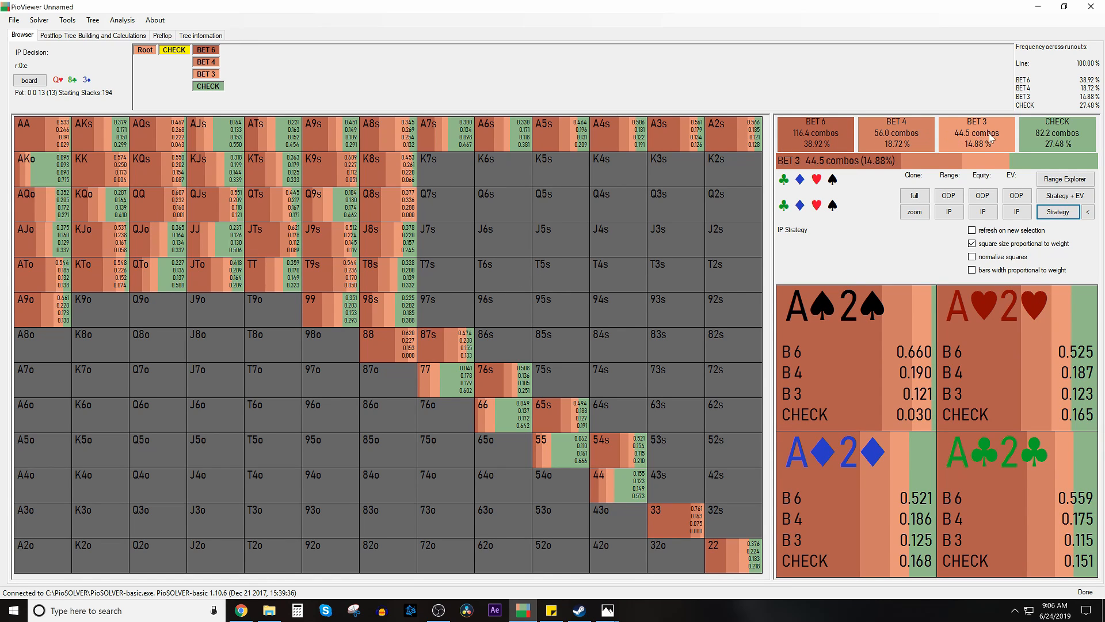
{"action": "left_click", "coordinate": [895, 134]}
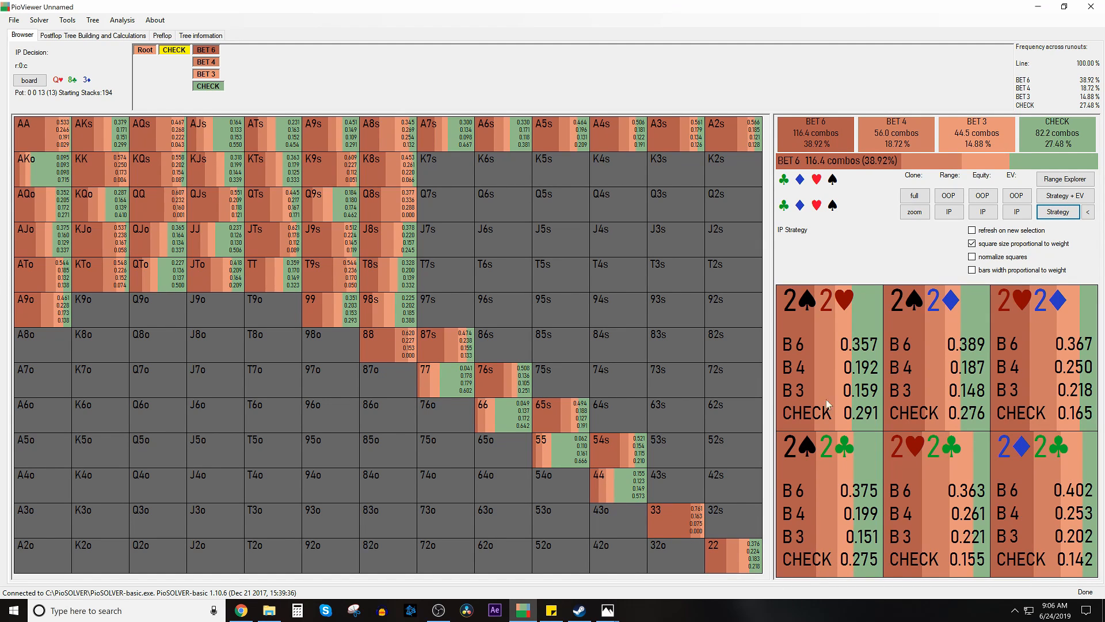
{"action": "mouse_move", "coordinate": [794, 153]}
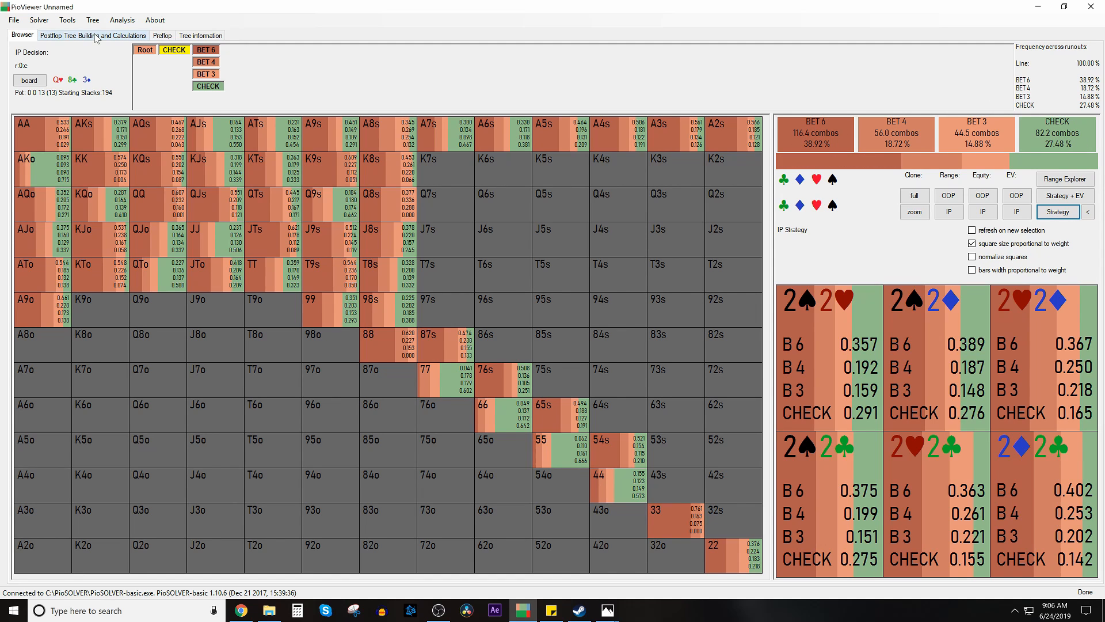
Use a single 30% IP flop bet and view OOP's raise, call and fold response to the 4 bet.
{"action": "left_click", "coordinate": [92, 35]}
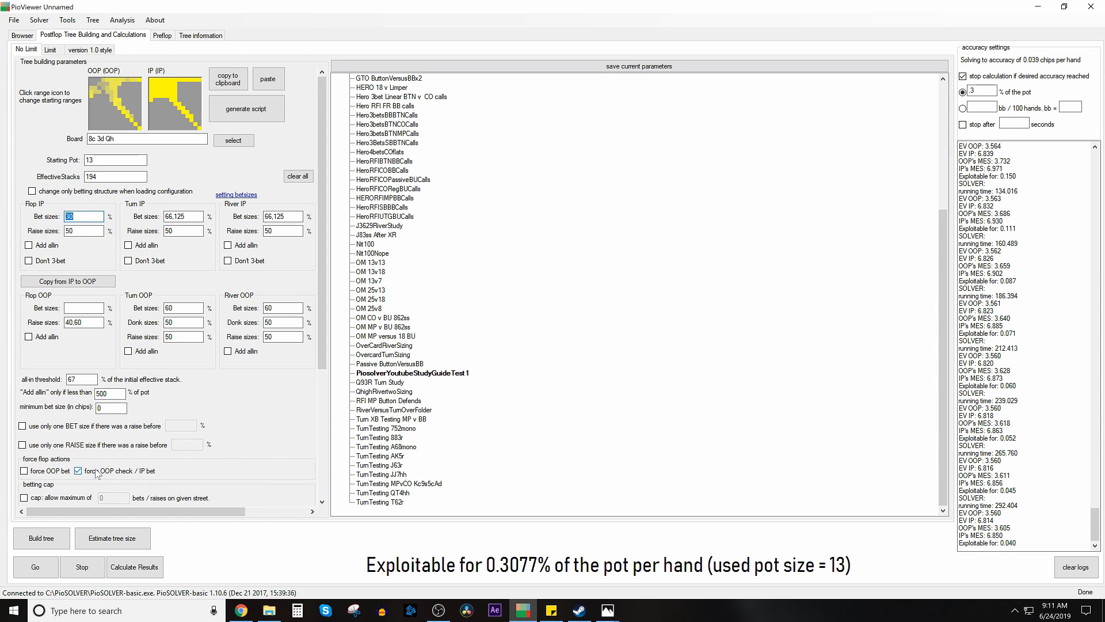
{"action": "mouse_move", "coordinate": [126, 478]}
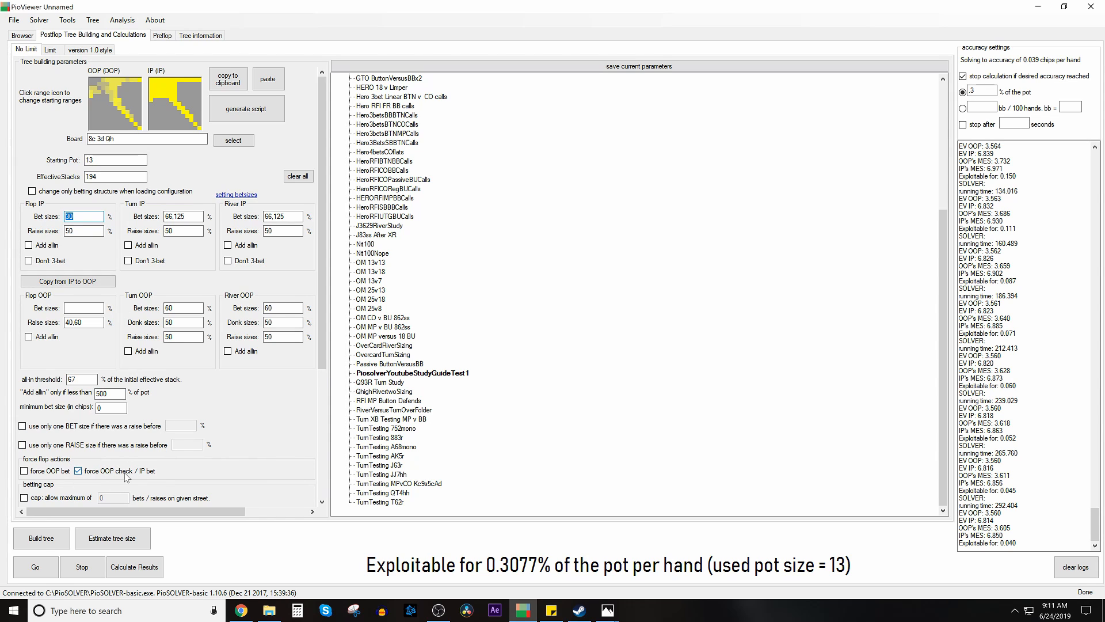
{"action": "left_click", "coordinate": [20, 35]}
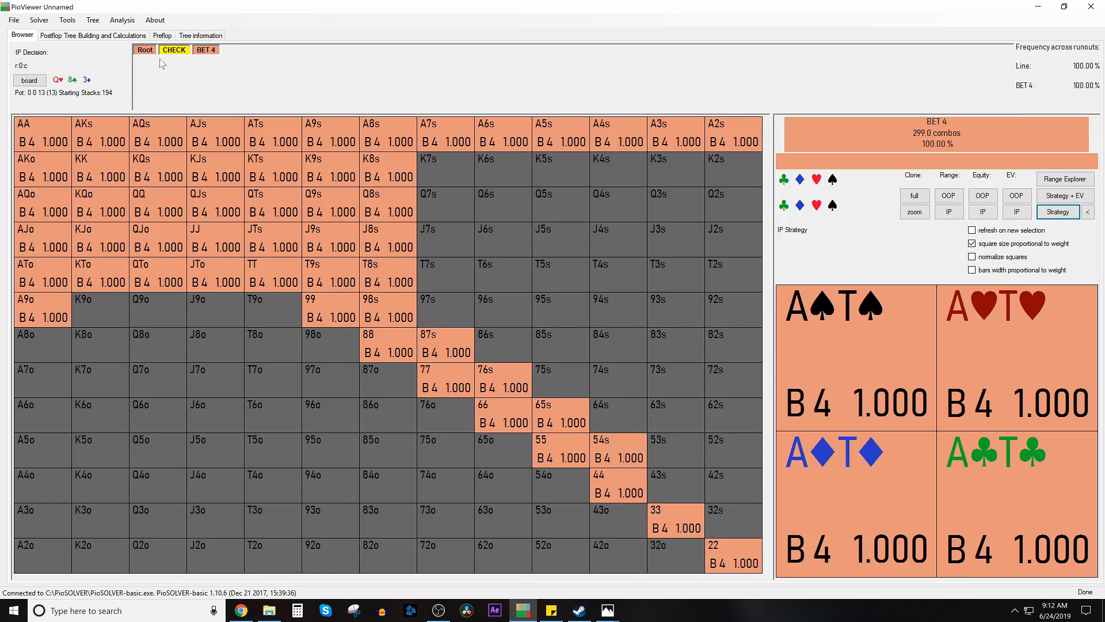
{"action": "left_click", "coordinate": [145, 50]}
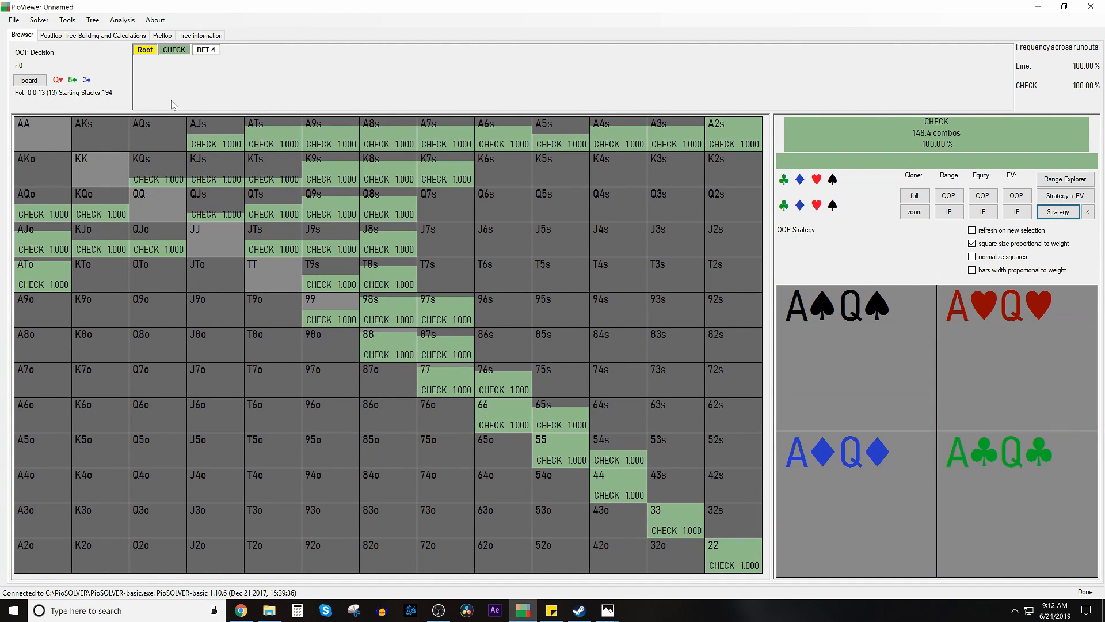
{"action": "left_click", "coordinate": [205, 49]}
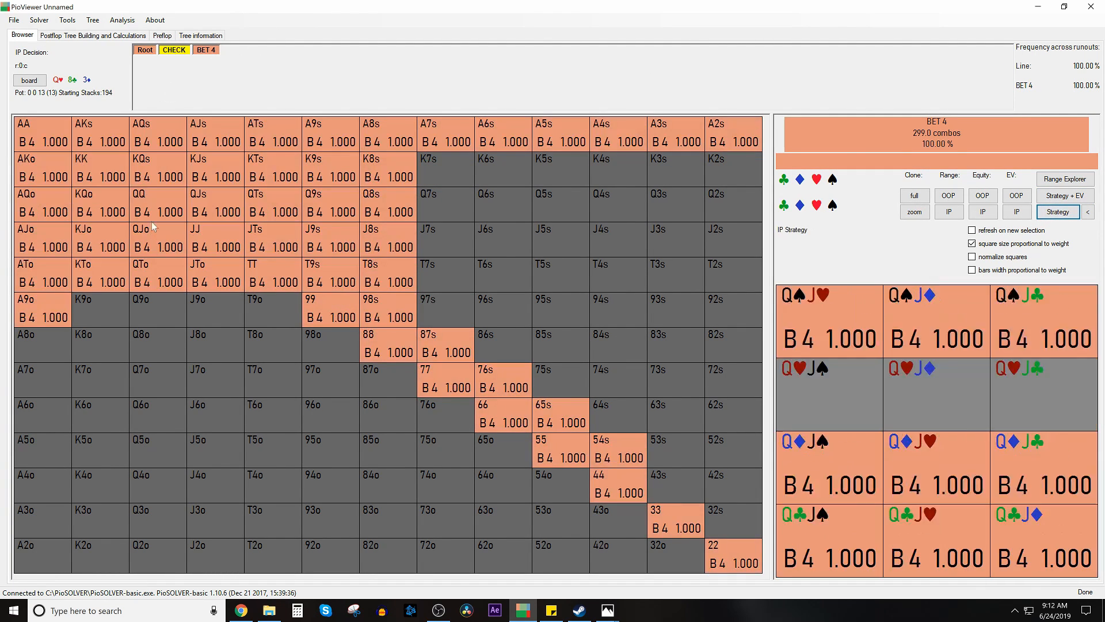
{"action": "left_click", "coordinate": [205, 49]}
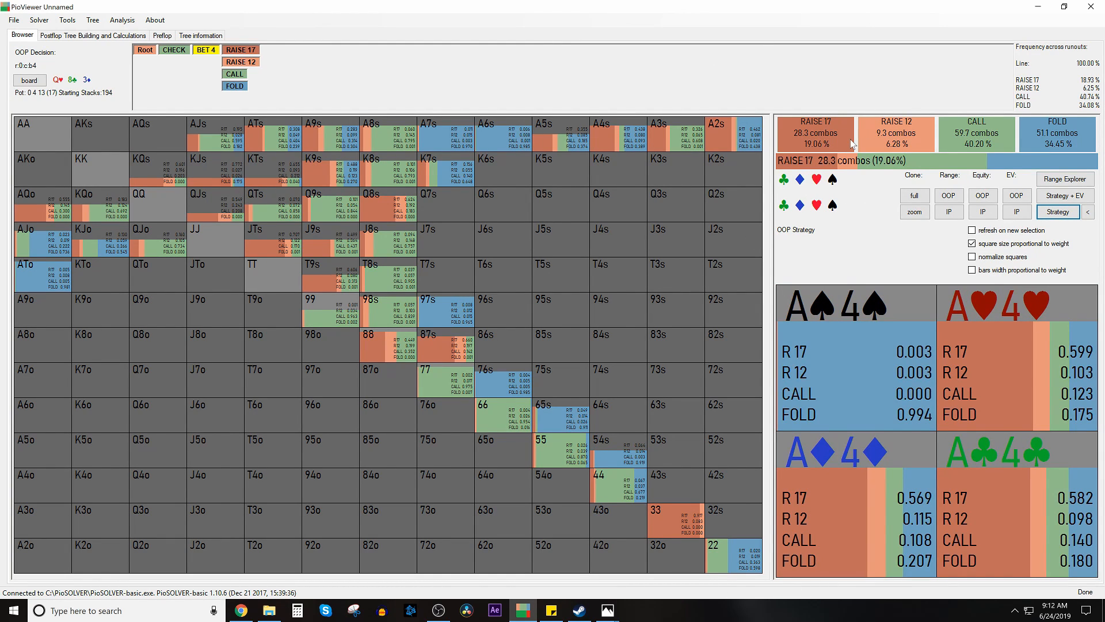
{"action": "mouse_move", "coordinate": [783, 137]}
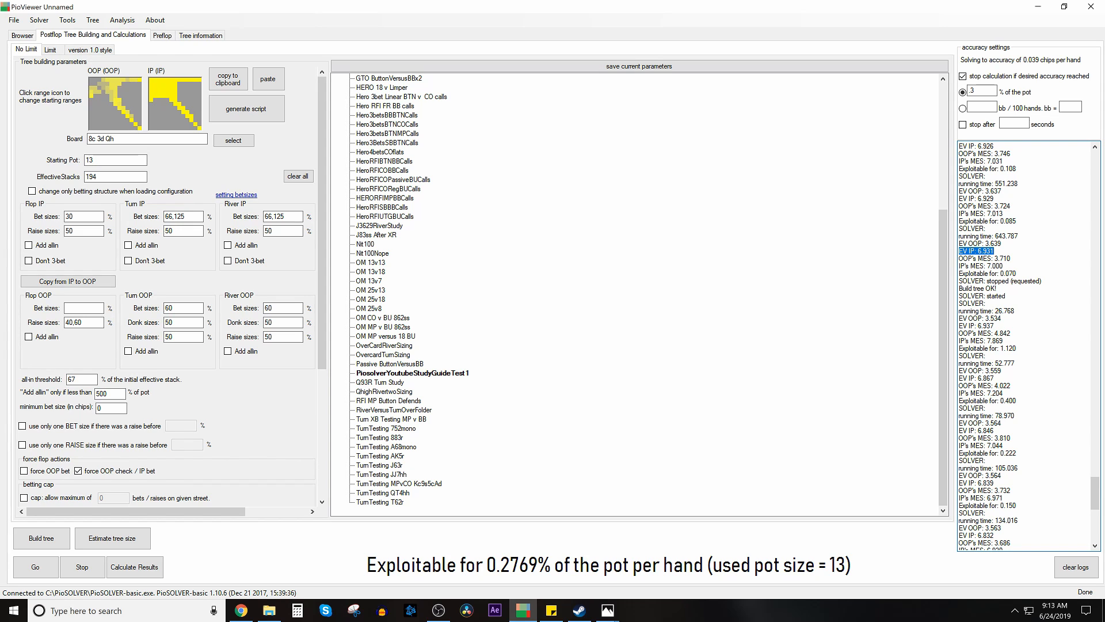
Return to the solved single-size tree and show OOP's response to IP's 4 bet after a check.
{"action": "scroll", "scroll_direction": "down", "scroll_amount": 3}
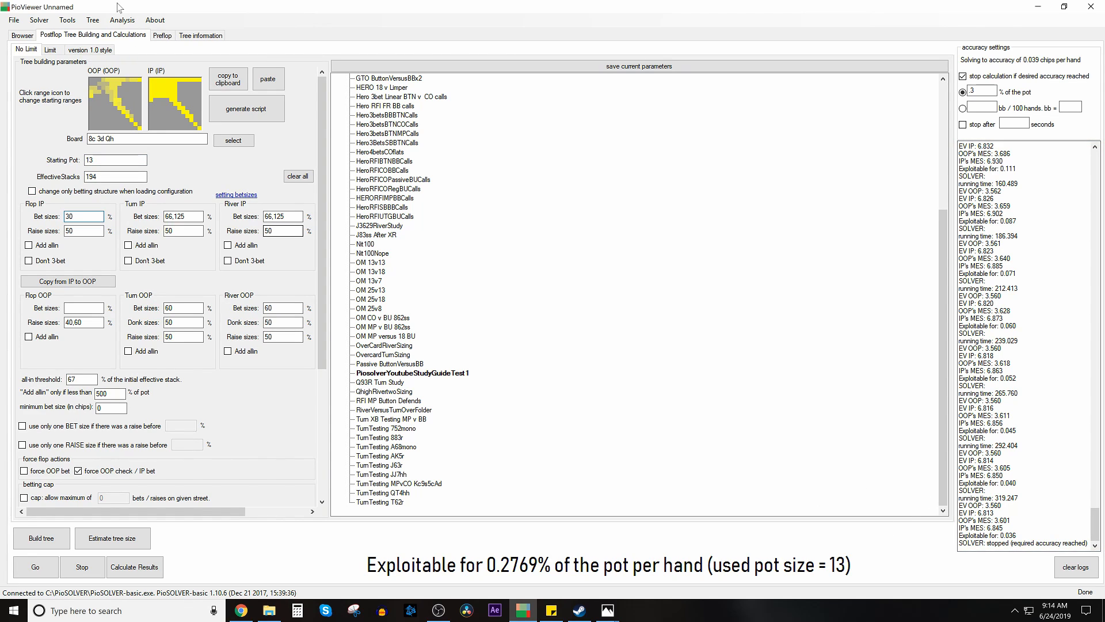
{"action": "left_click", "coordinate": [21, 35]}
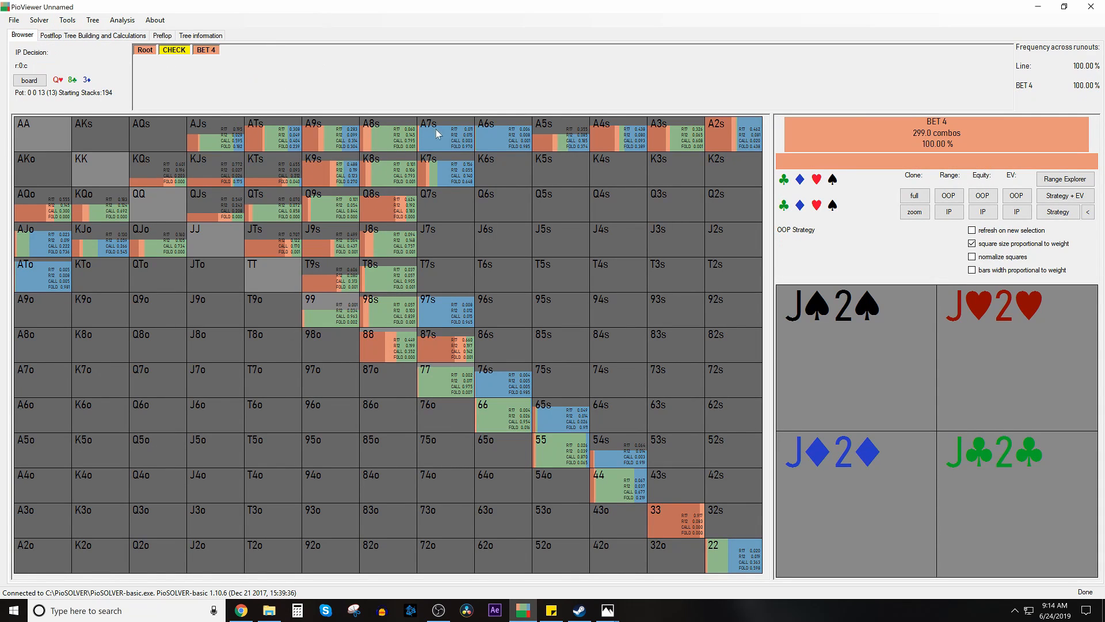
{"action": "left_click", "coordinate": [1057, 212]}
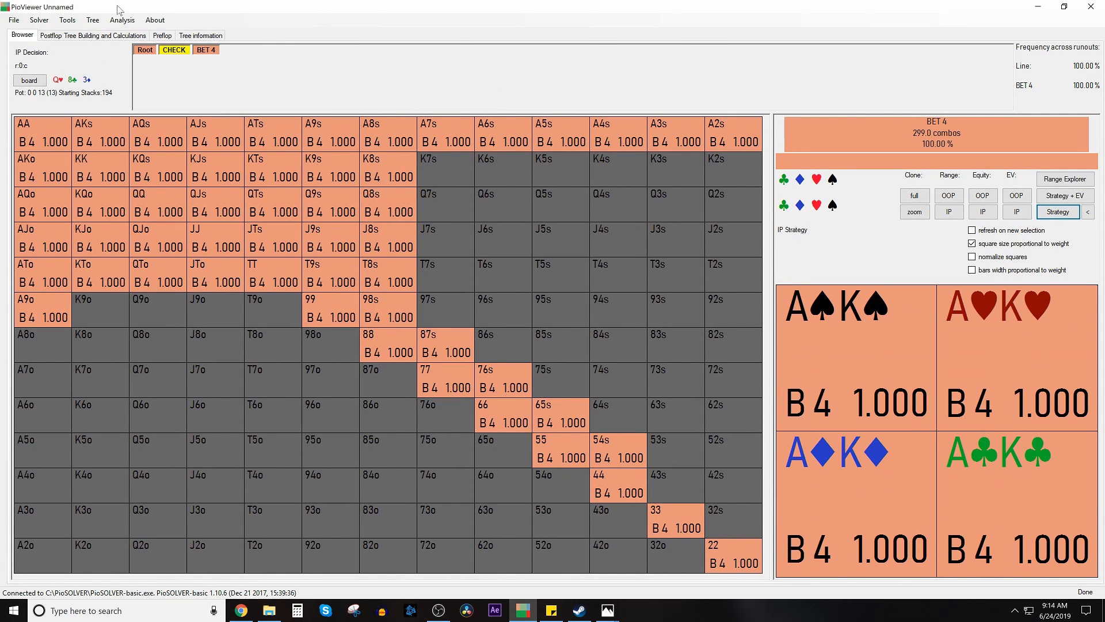
{"action": "left_click", "coordinate": [205, 50]}
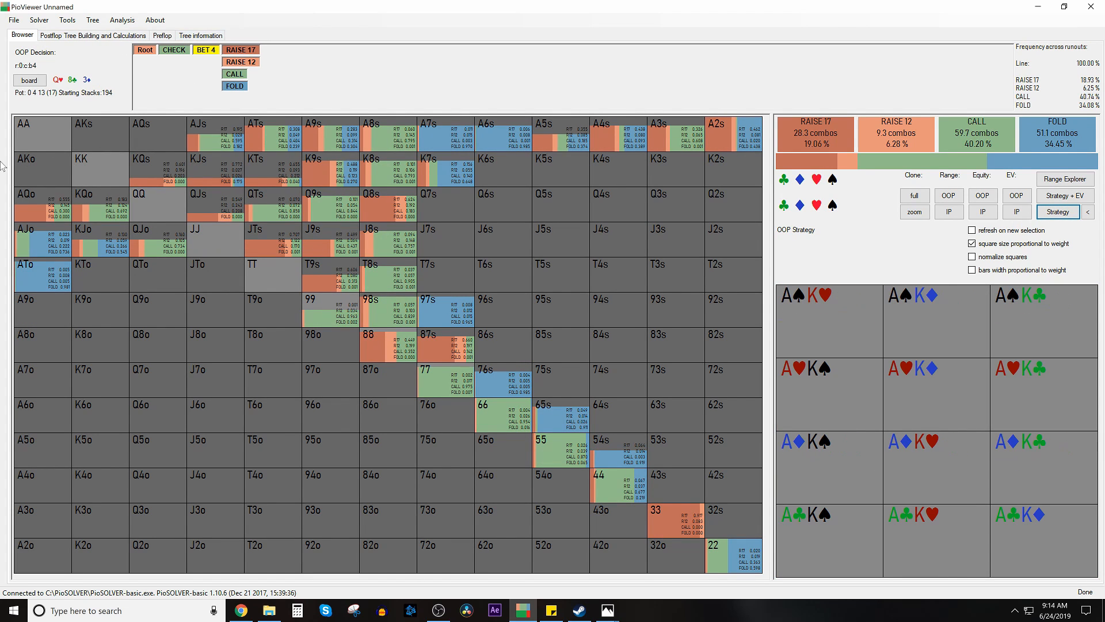
Filter the hands raising to 17 and to 12 facing the 4 bet, then return to tree settings.
{"action": "left_click", "coordinate": [24, 123]}
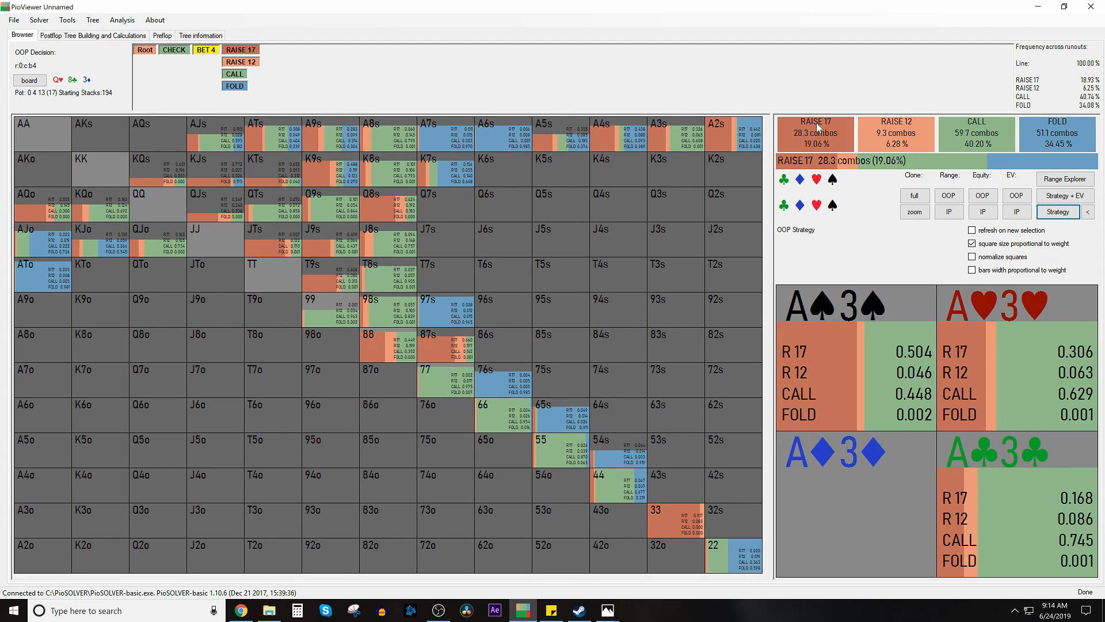
{"action": "left_click", "coordinate": [897, 134]}
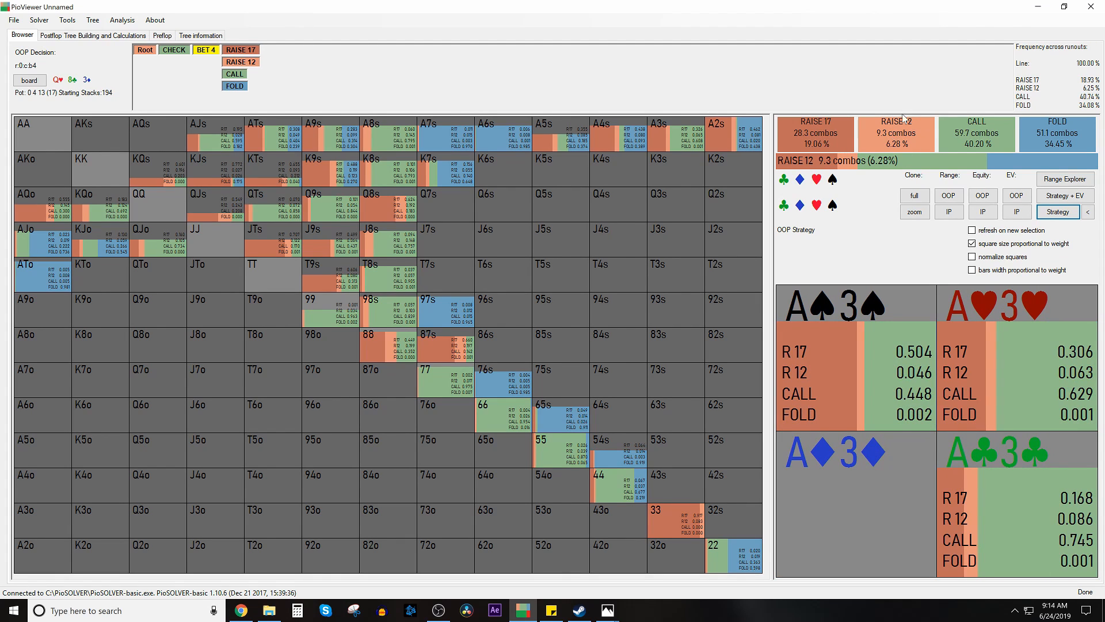
{"action": "mouse_move", "coordinate": [926, 119]}
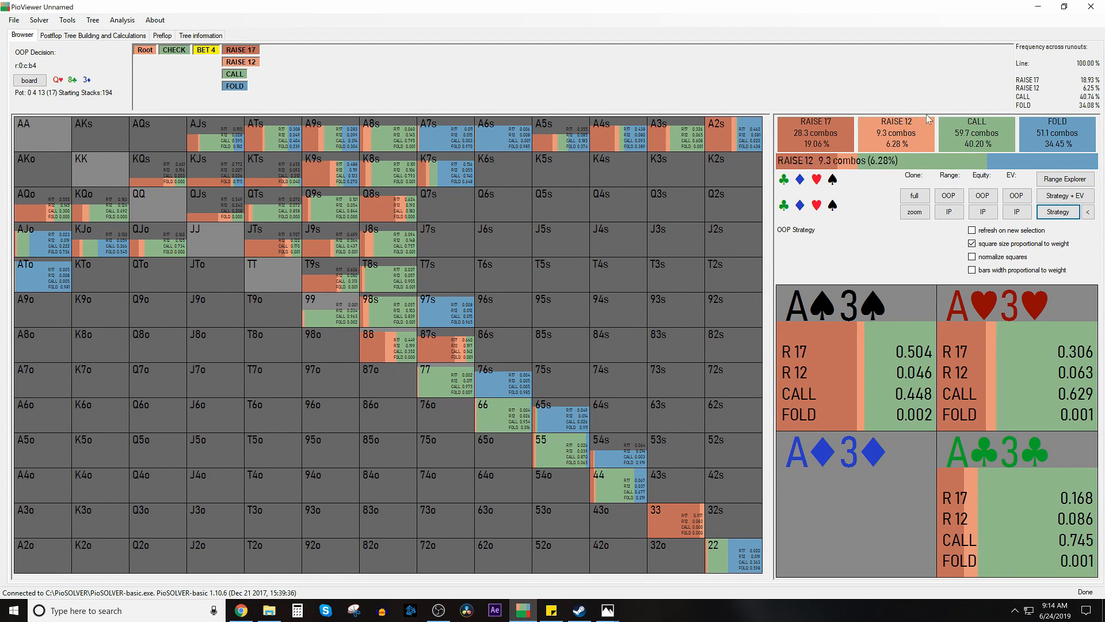
{"action": "left_click", "coordinate": [814, 133]}
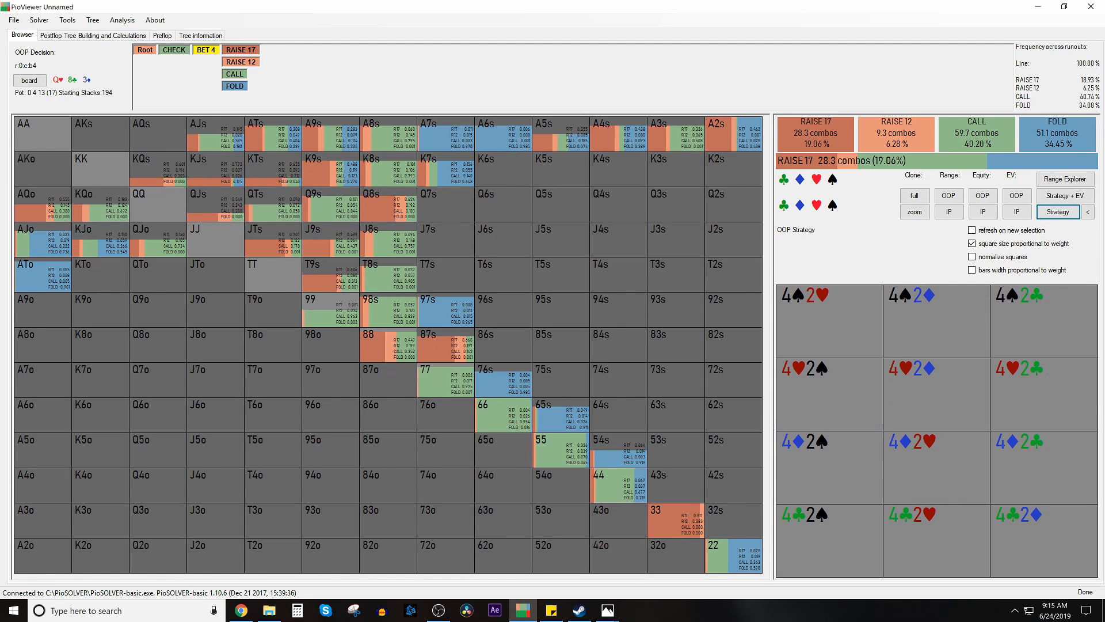
{"action": "left_click", "coordinate": [92, 36]}
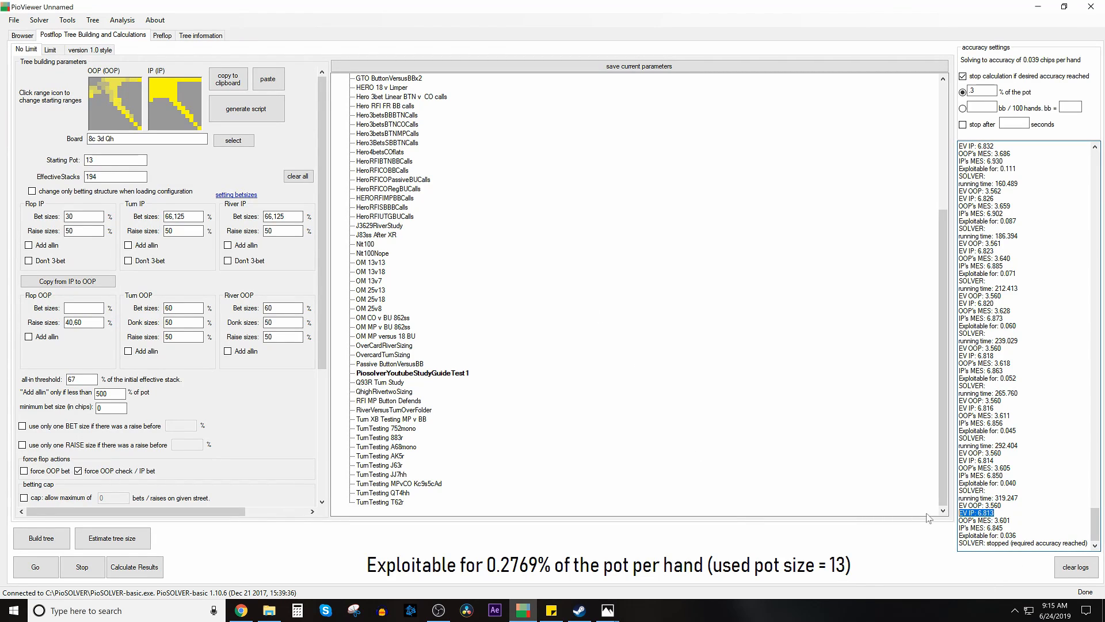
Change the IP flop bet from 30 to 50% pot, rebuild the tree and solve it.
{"action": "left_click", "coordinate": [35, 566]}
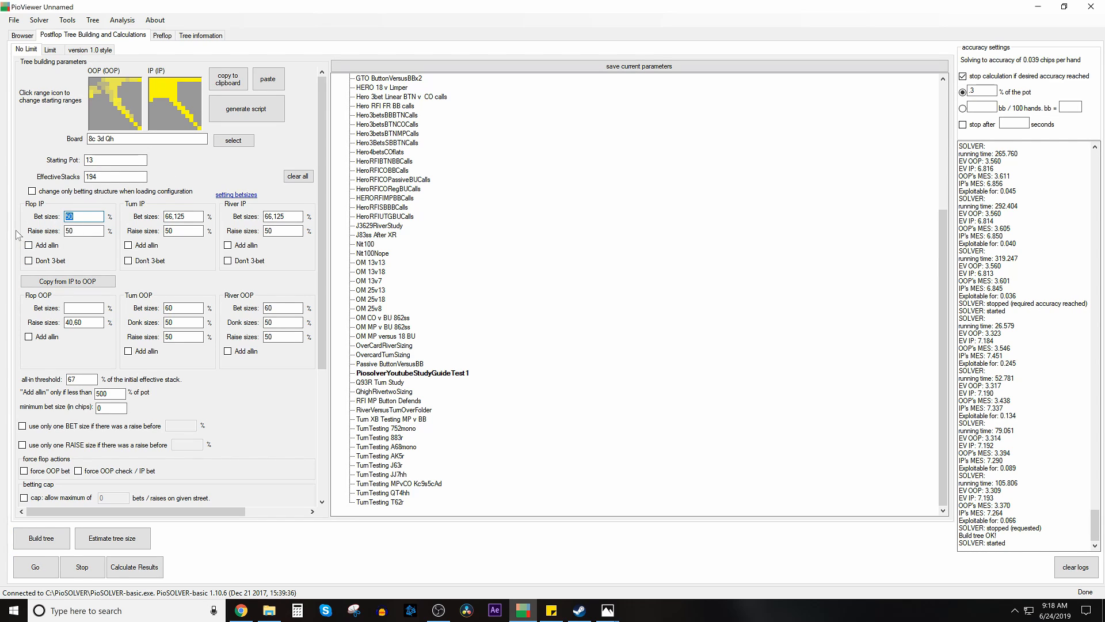
{"action": "mouse_move", "coordinate": [172, 421]}
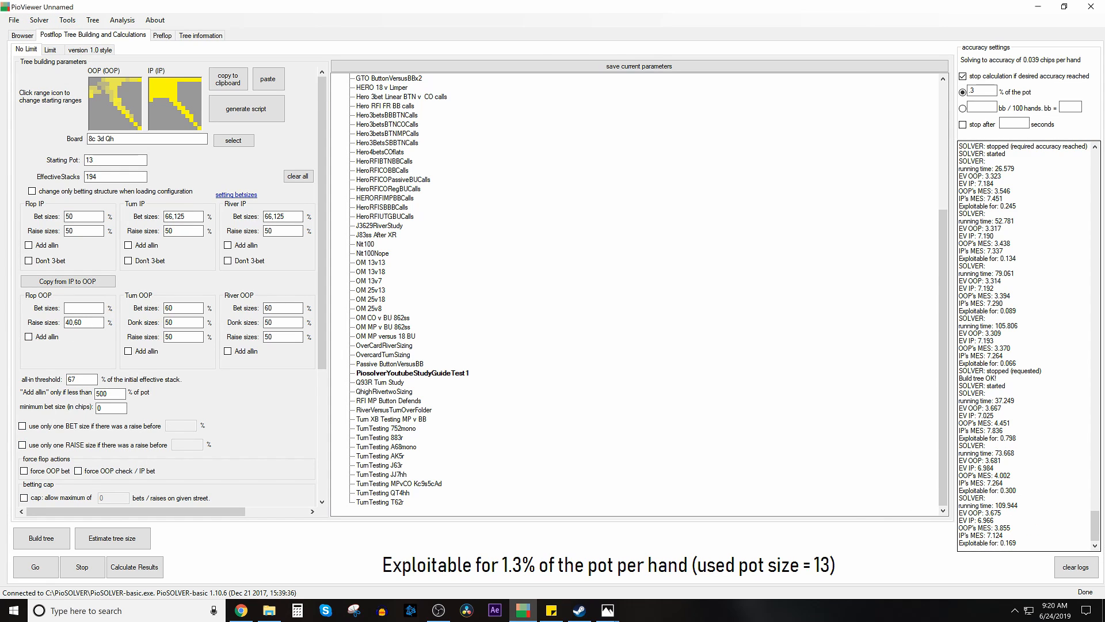
{"action": "double_click", "coordinate": [965, 528]}
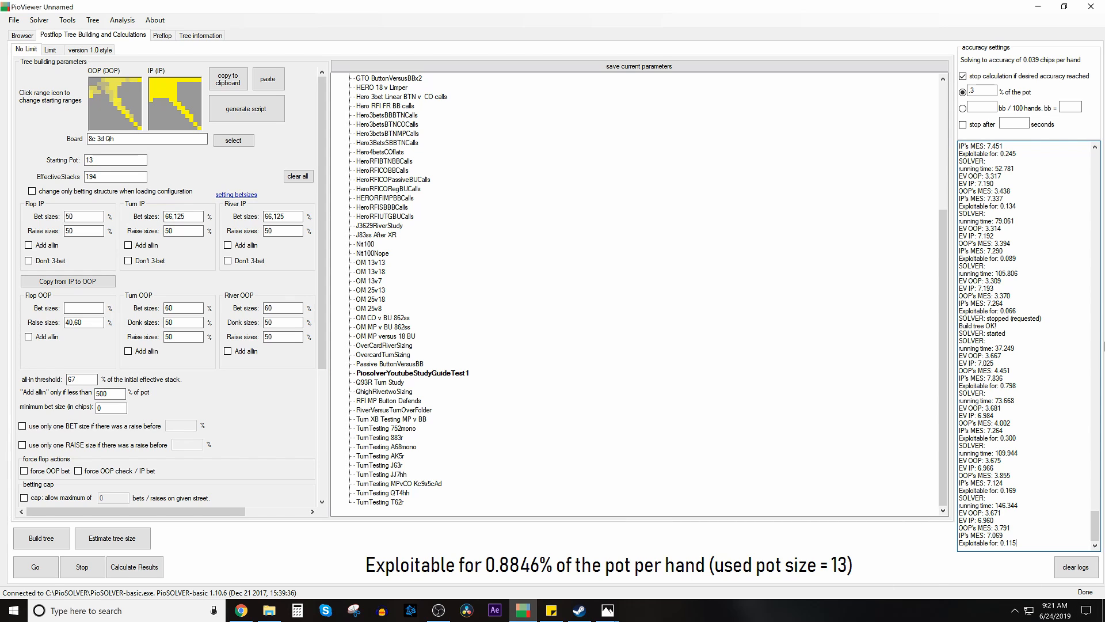
{"action": "left_click", "coordinate": [21, 35]}
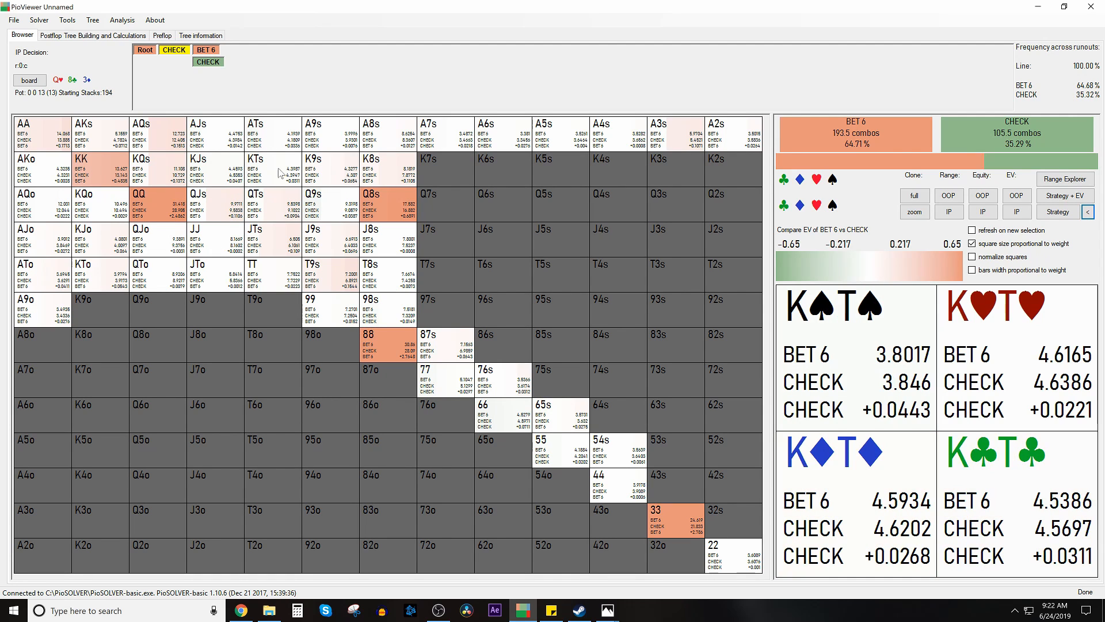
{"action": "mouse_move", "coordinate": [284, 161]}
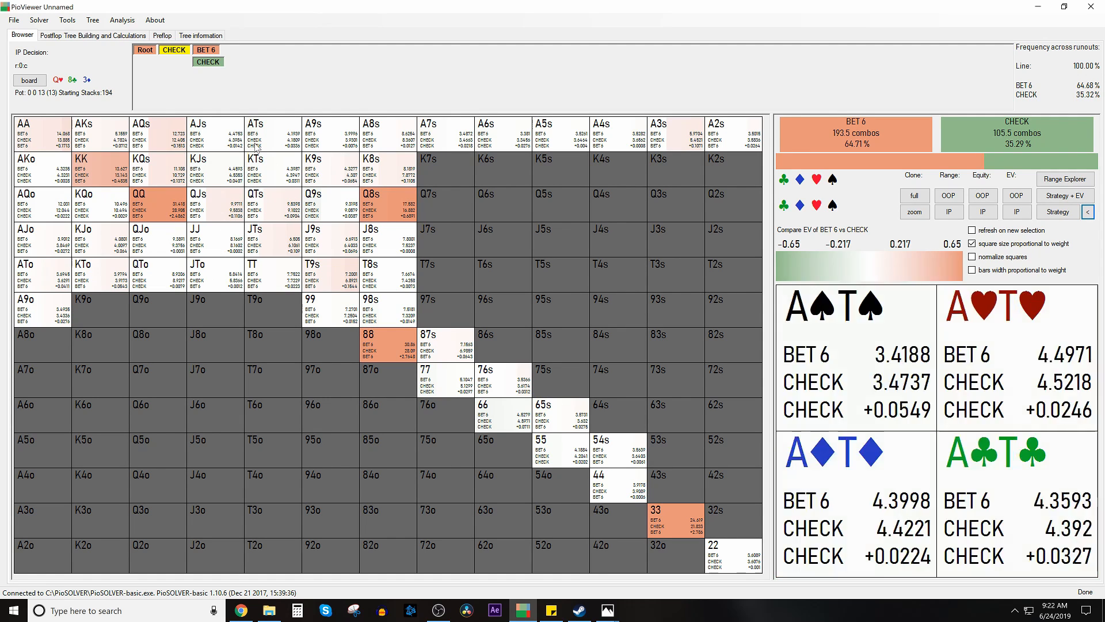
Compare EV of betting 6 versus checking per IP hand, then switch back to the strategy view.
{"action": "left_click", "coordinate": [1057, 212]}
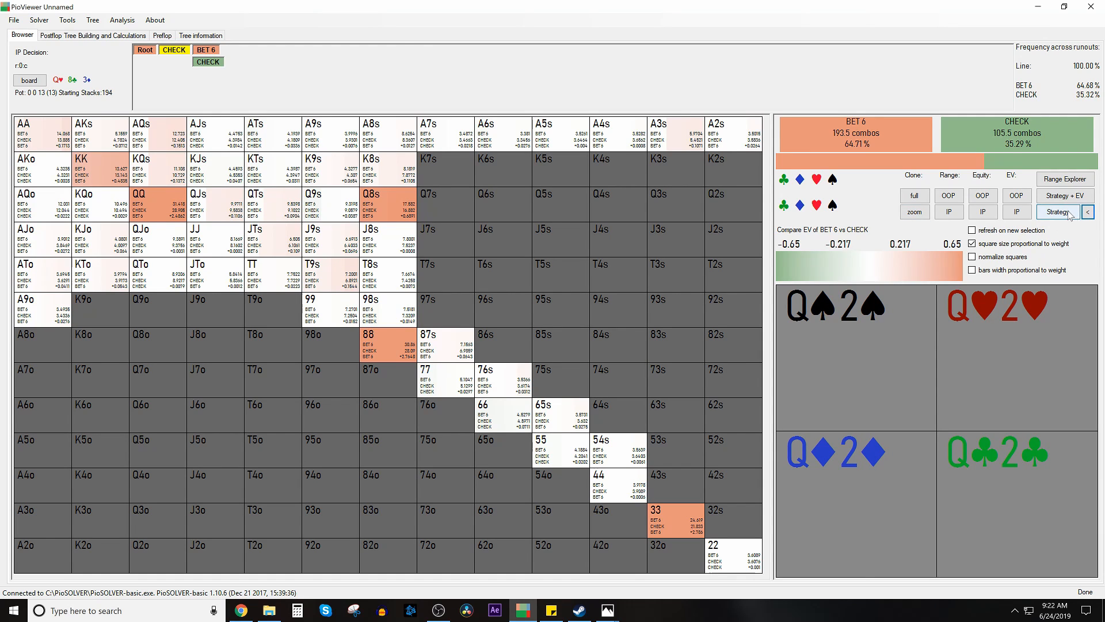
{"action": "left_click", "coordinate": [1090, 212]}
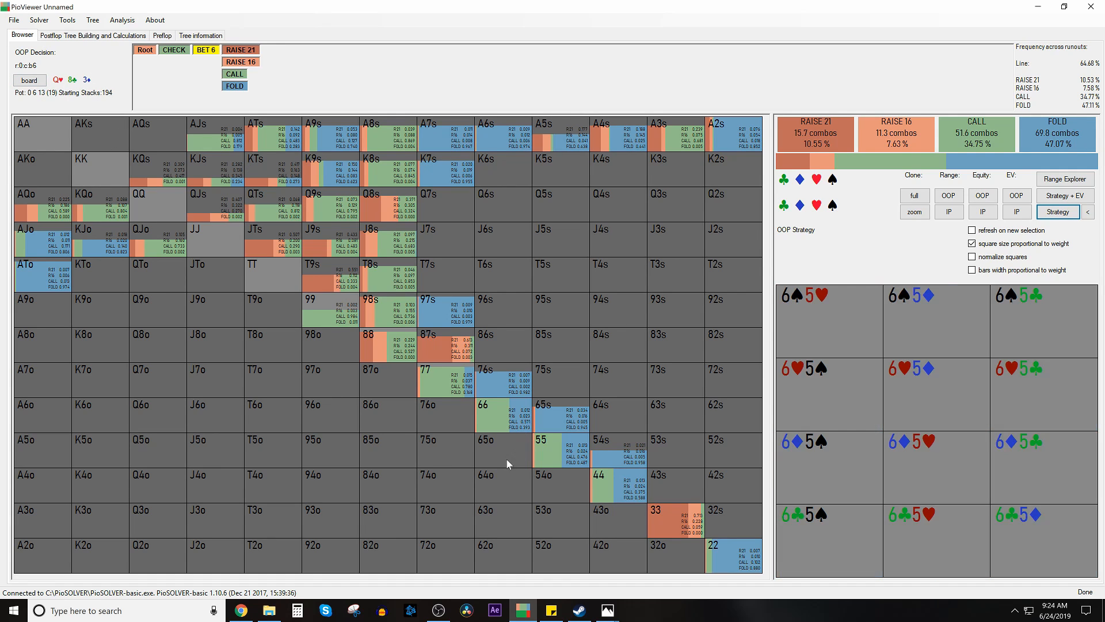
Show per-combo action frequencies for pocket fours, suited J7 and suited K8 facing the bet.
{"action": "left_click", "coordinate": [600, 486]}
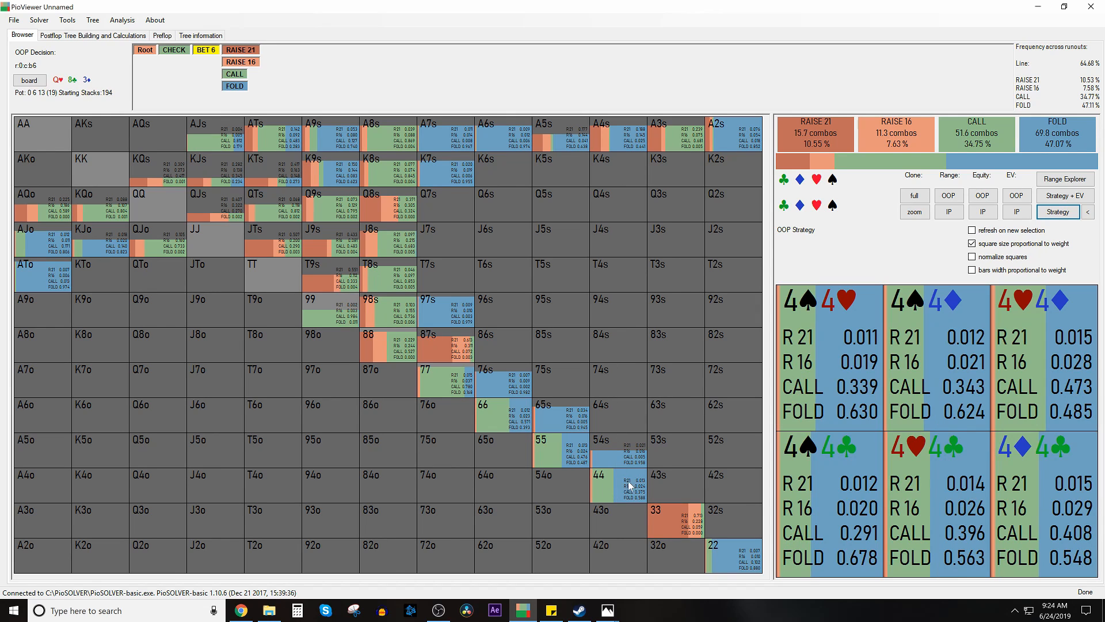
{"action": "mouse_move", "coordinate": [626, 481]}
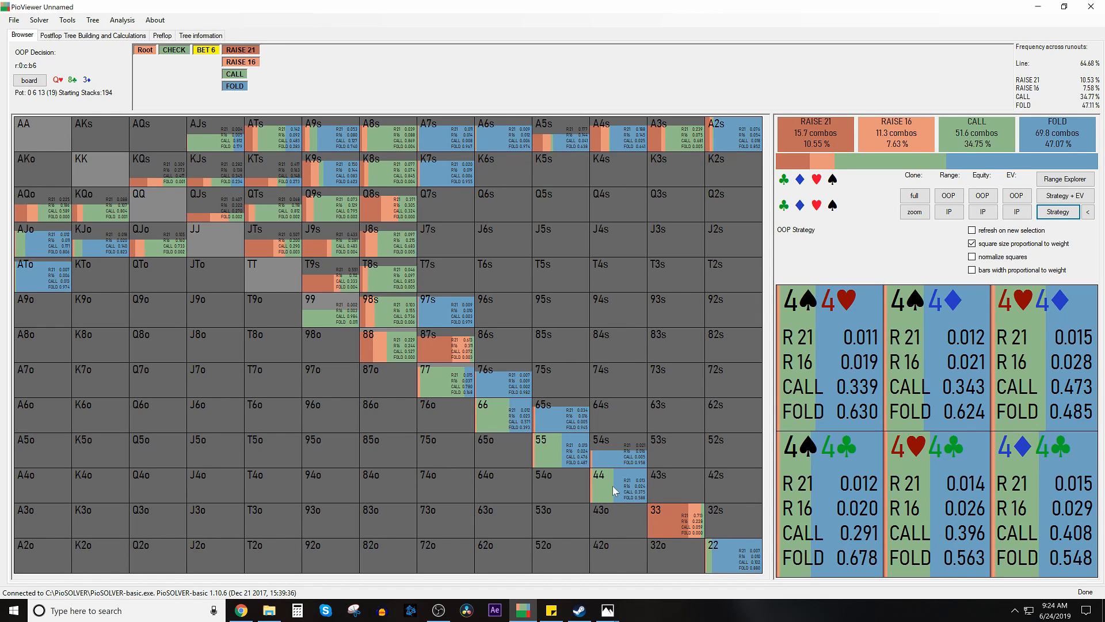
{"action": "mouse_move", "coordinate": [610, 475]}
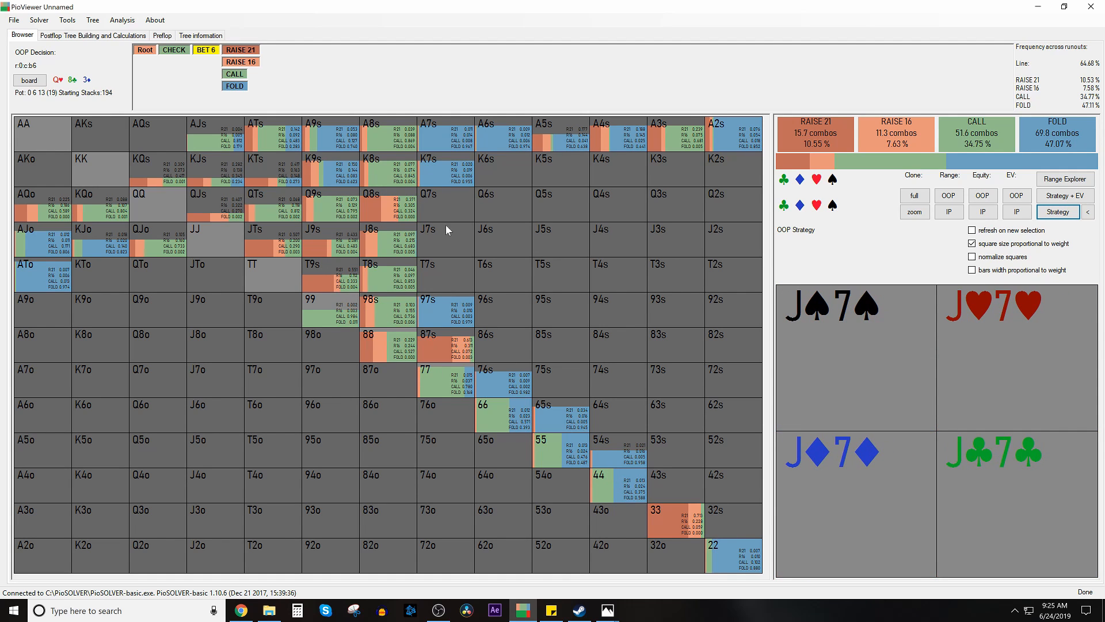
{"action": "left_click", "coordinate": [158, 169]}
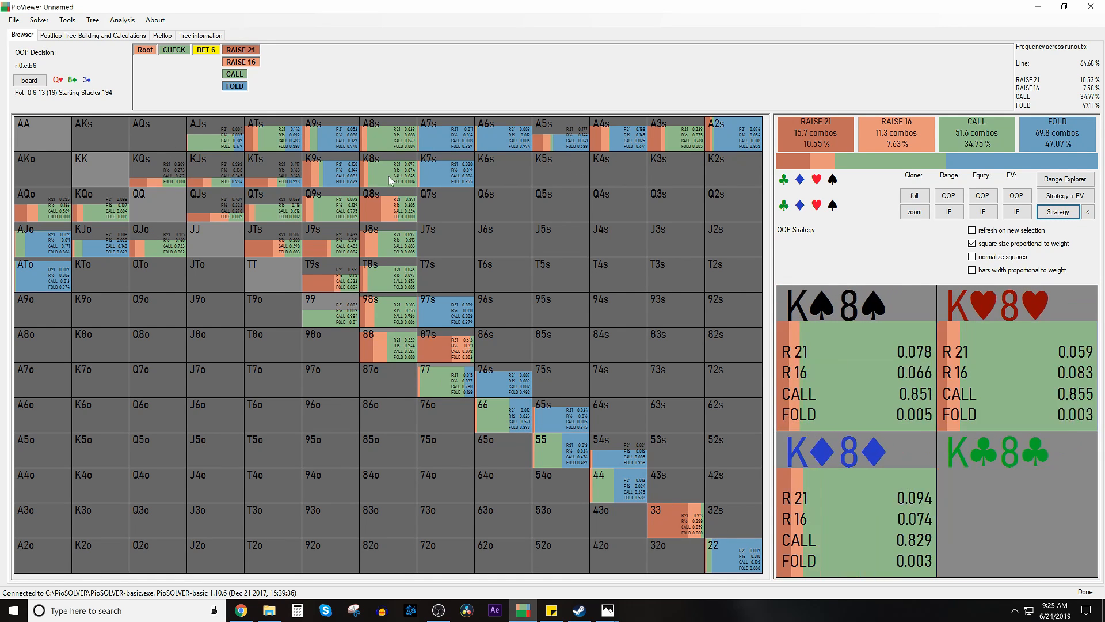
{"action": "left_click", "coordinate": [92, 36]}
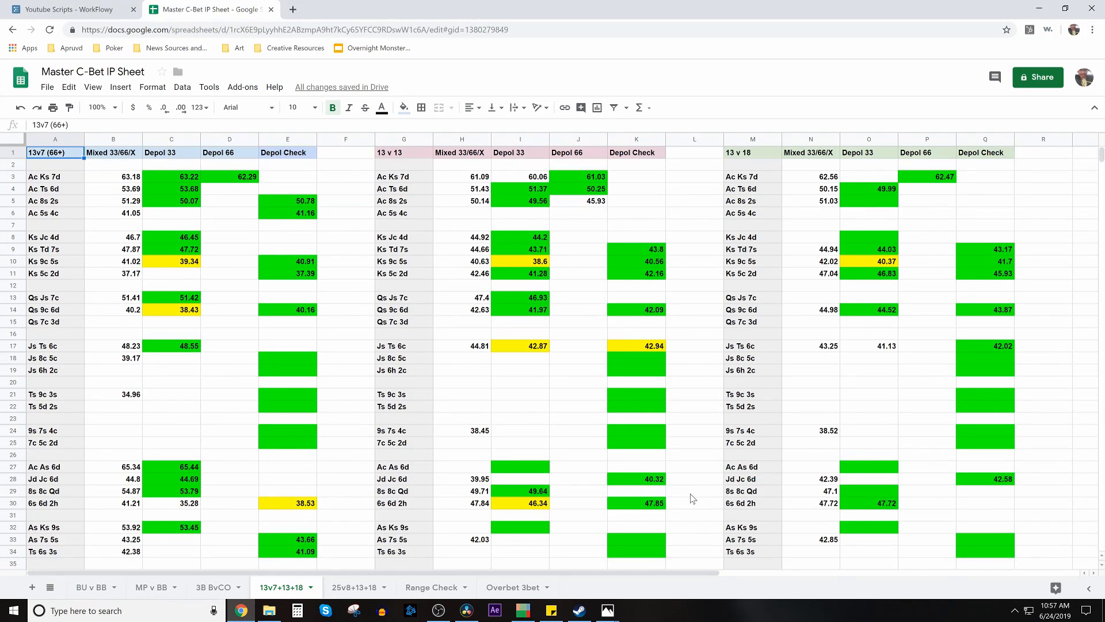
{"action": "mouse_move", "coordinate": [131, 160]}
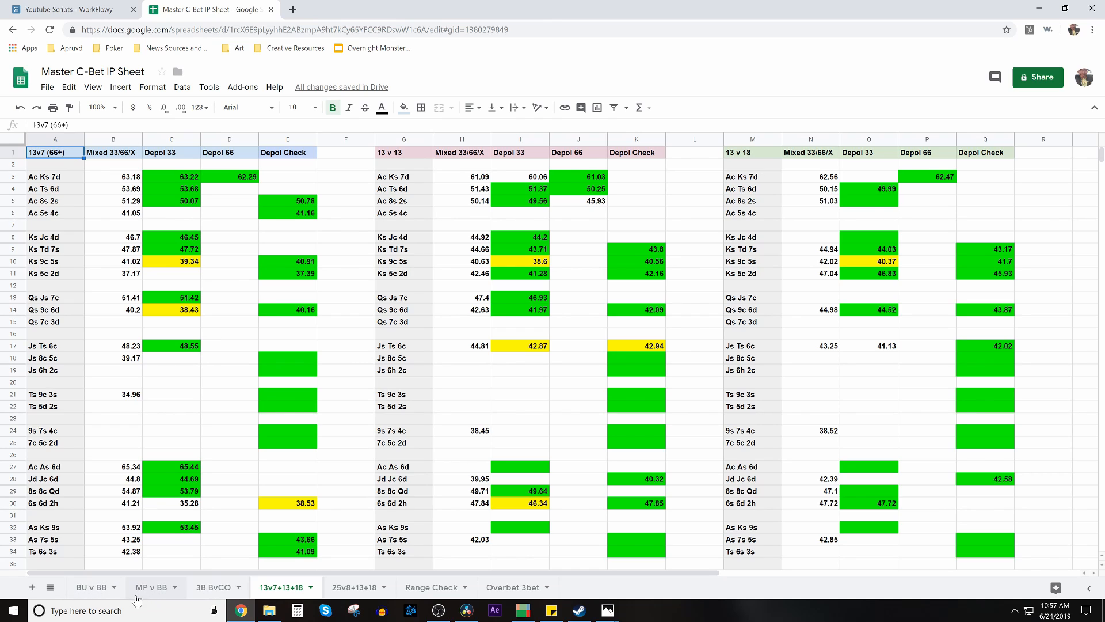
{"action": "left_click", "coordinate": [131, 177]}
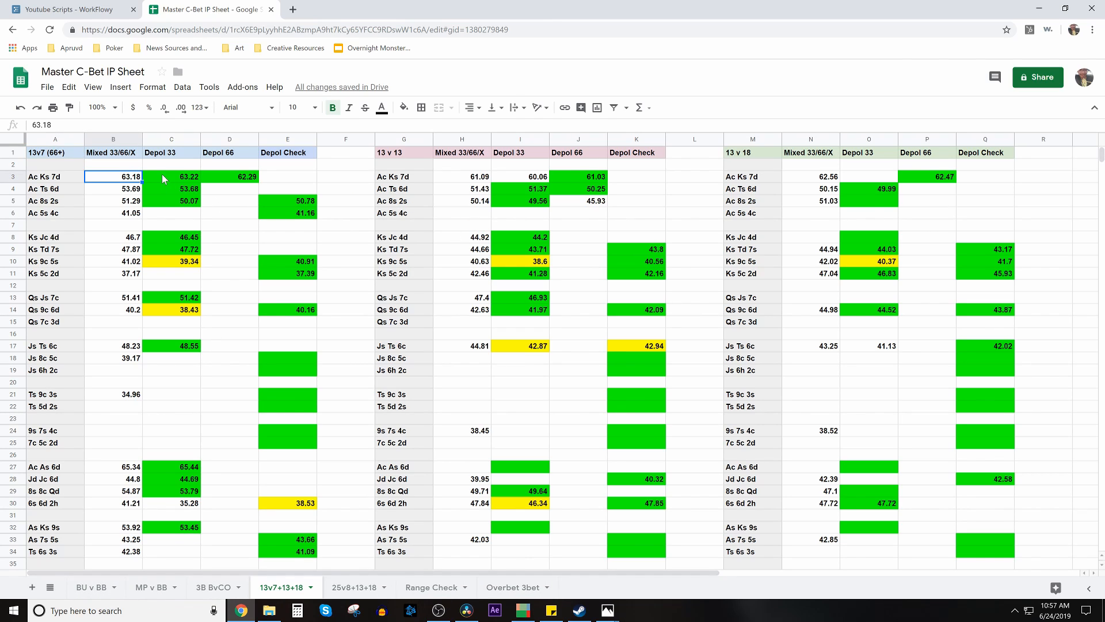
{"action": "left_click", "coordinate": [229, 176]}
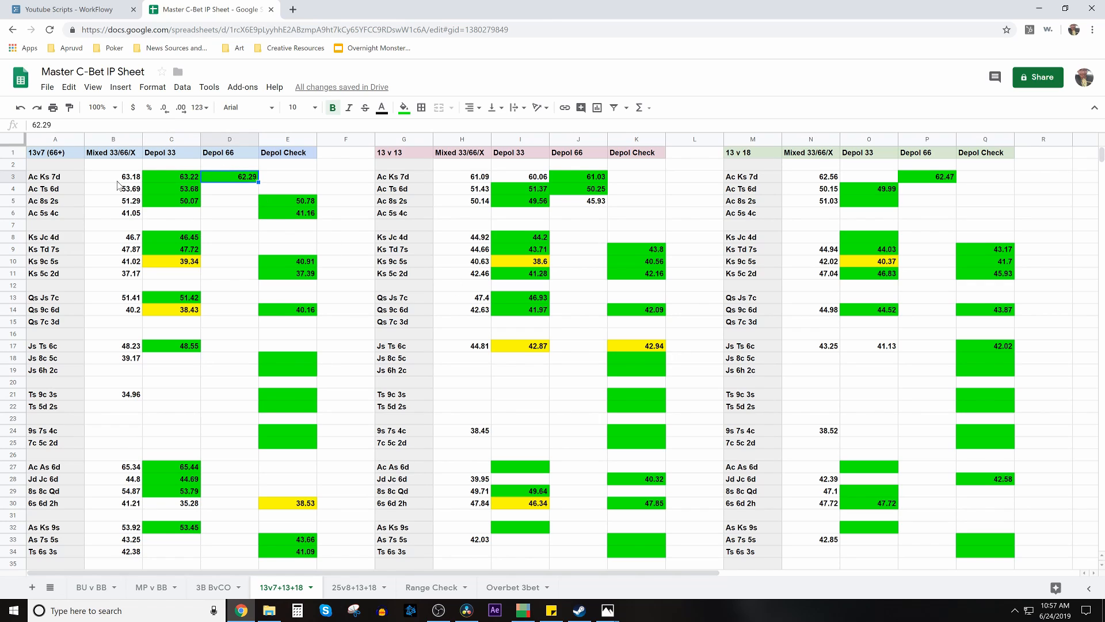
{"action": "left_click", "coordinate": [113, 177]}
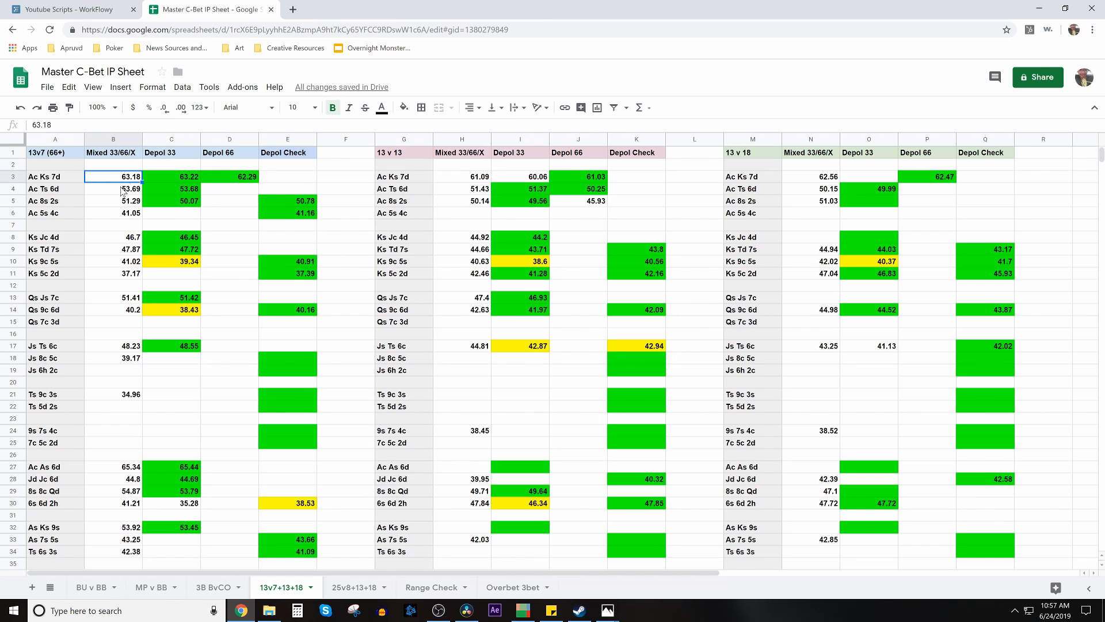
{"action": "left_click", "coordinate": [55, 176]}
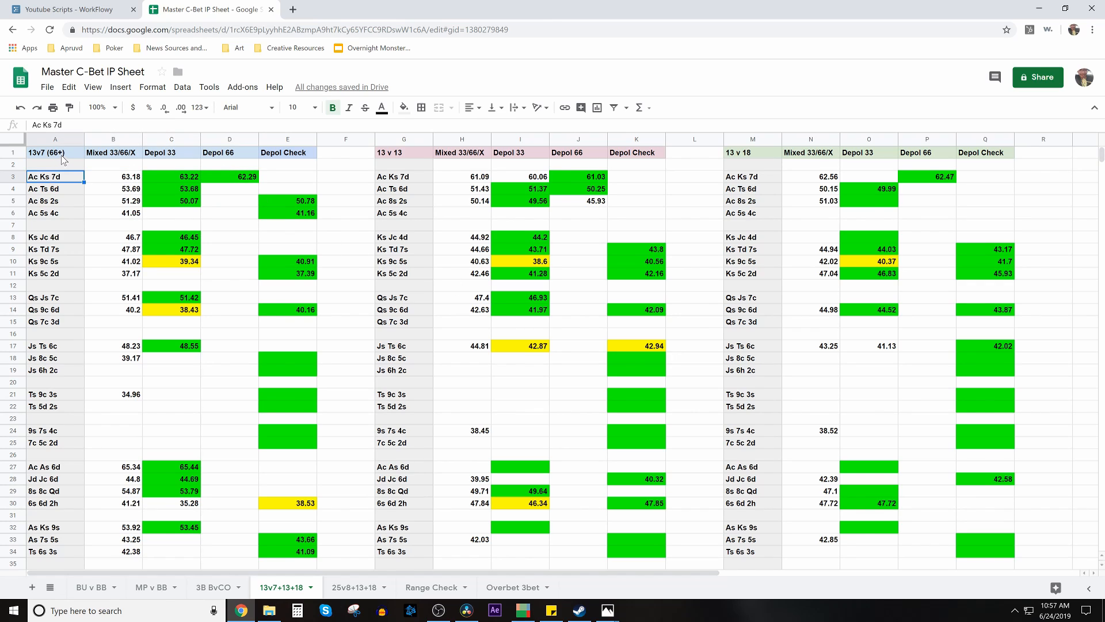
{"action": "left_click", "coordinate": [54, 152]}
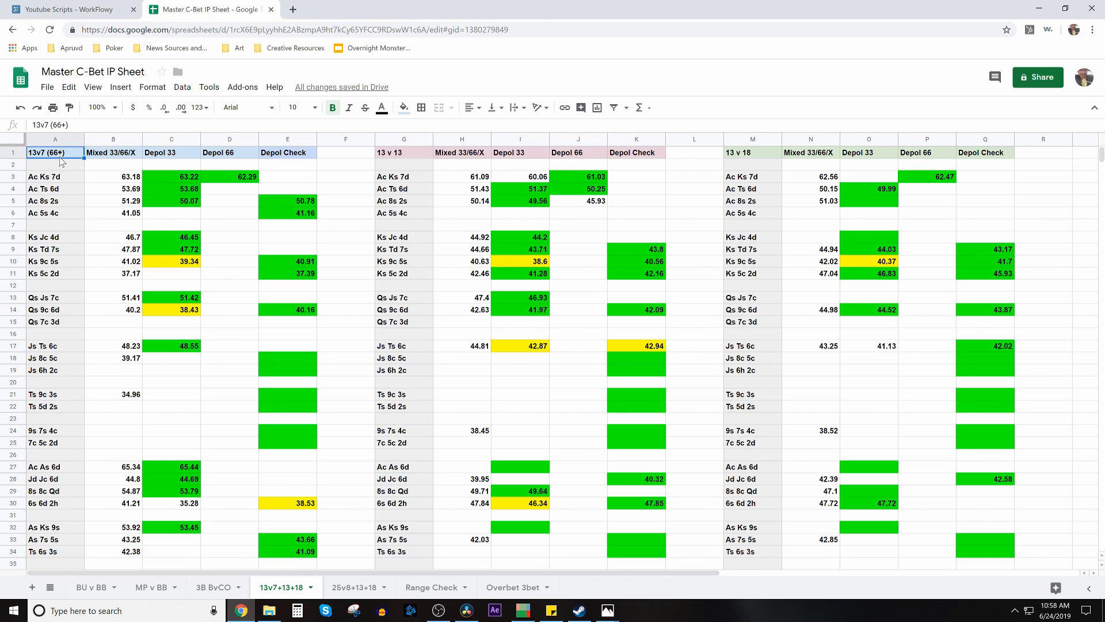
{"action": "left_click", "coordinate": [54, 176]}
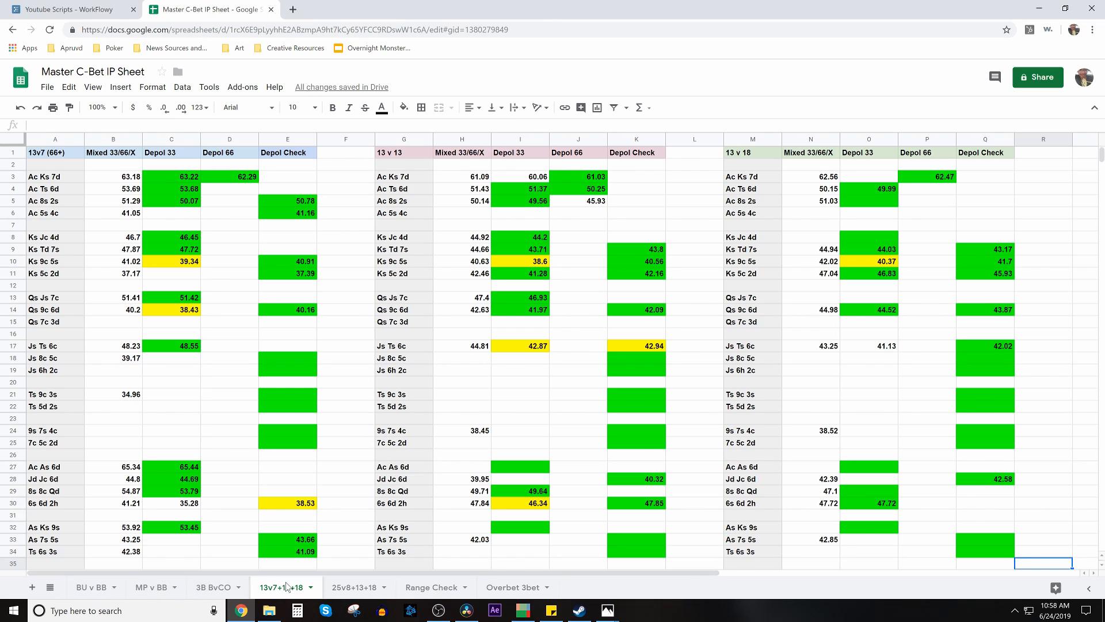
{"action": "left_click", "coordinate": [404, 154]}
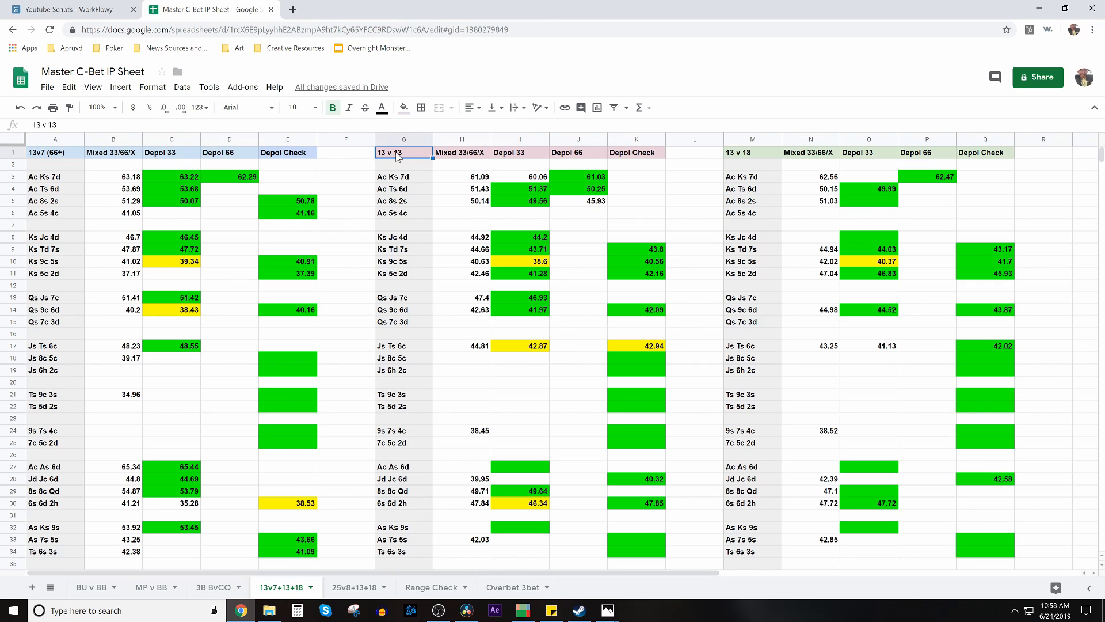
{"action": "left_click", "coordinate": [751, 152]}
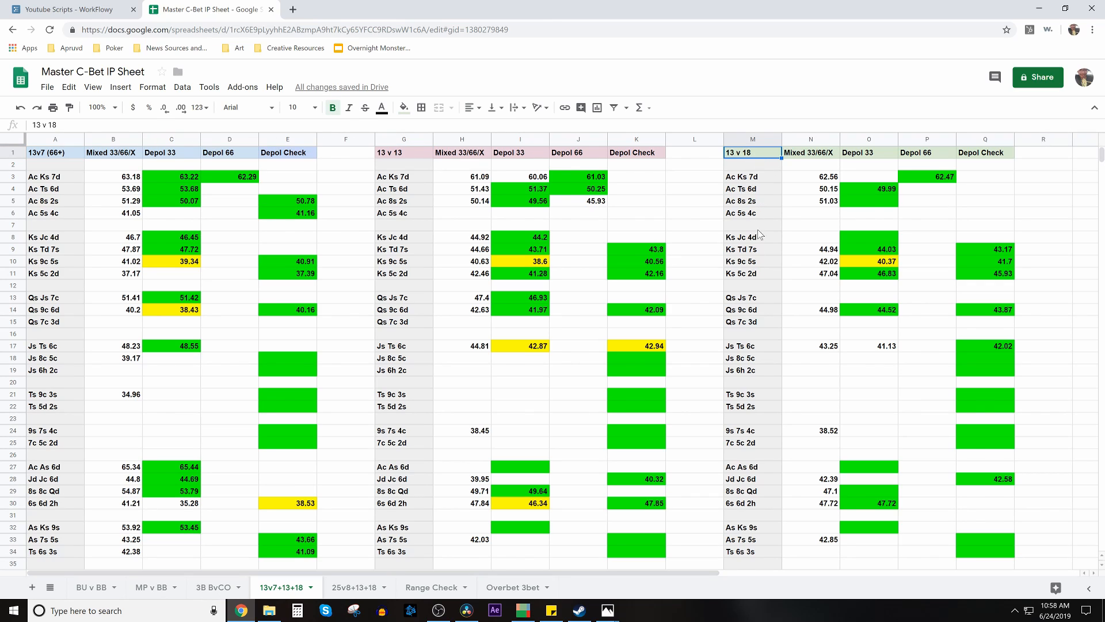
{"action": "mouse_move", "coordinate": [651, 347]}
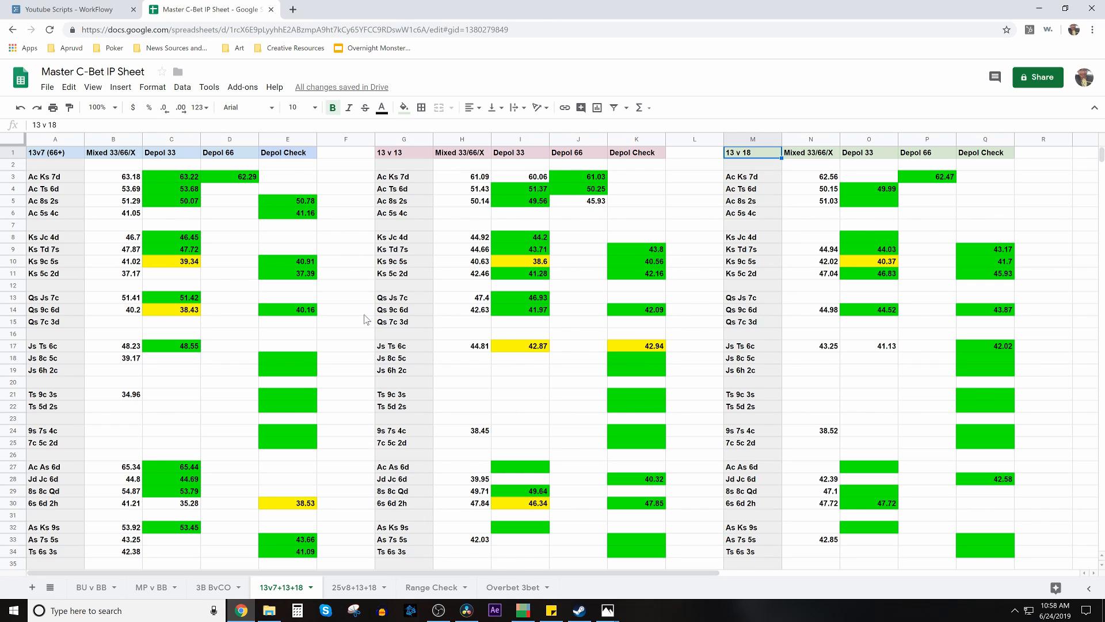
{"action": "mouse_move", "coordinate": [352, 467]}
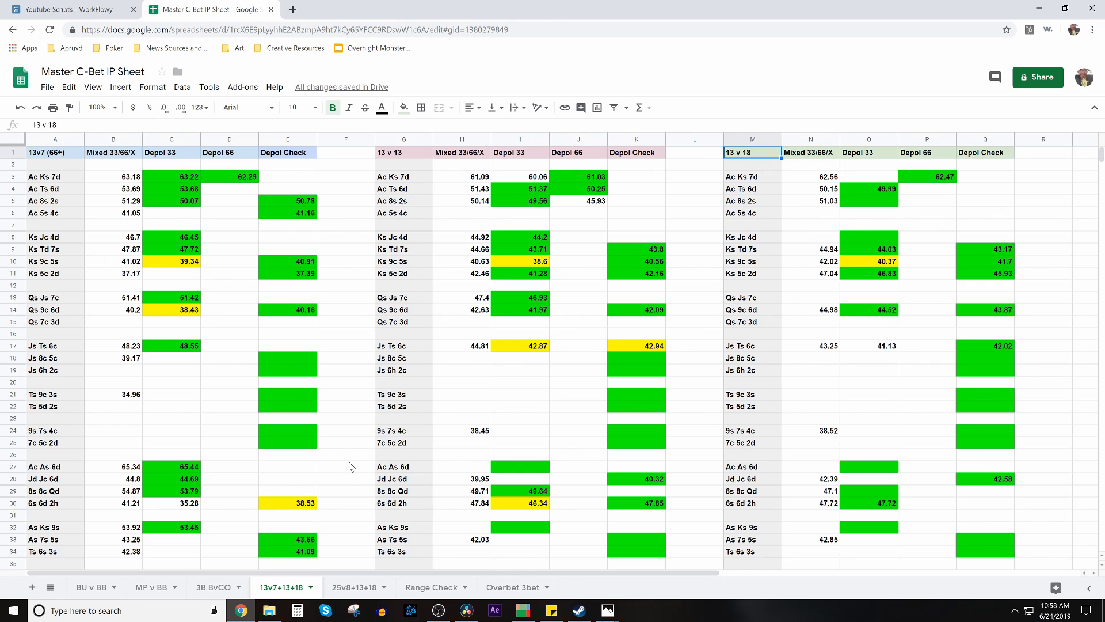
{"action": "mouse_move", "coordinate": [415, 415]}
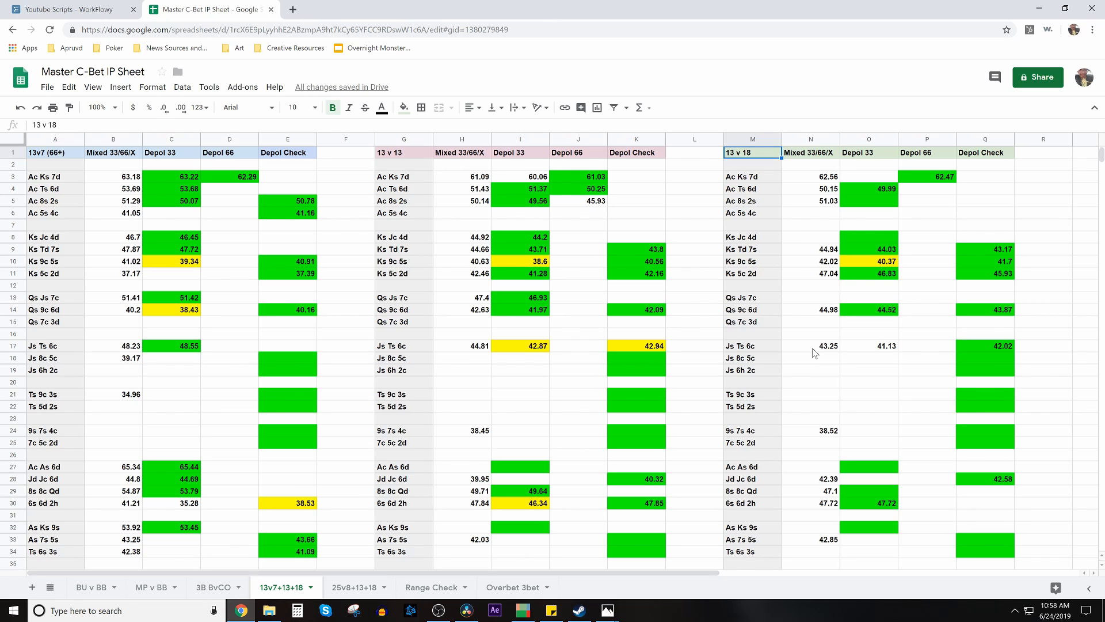
{"action": "mouse_move", "coordinate": [726, 259]}
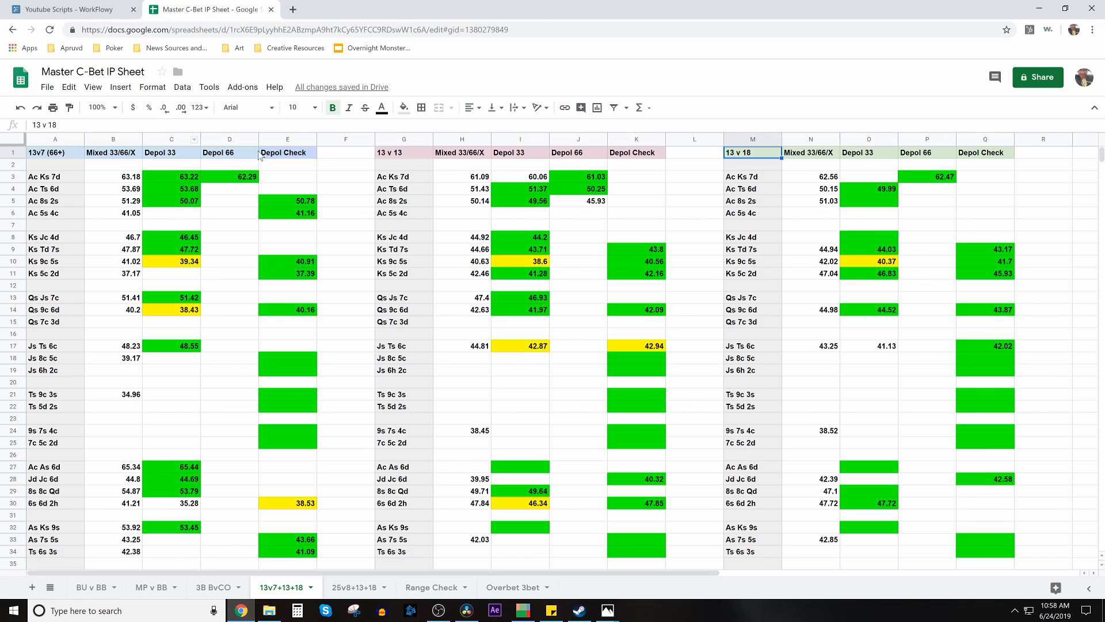
{"action": "mouse_move", "coordinate": [986, 232]}
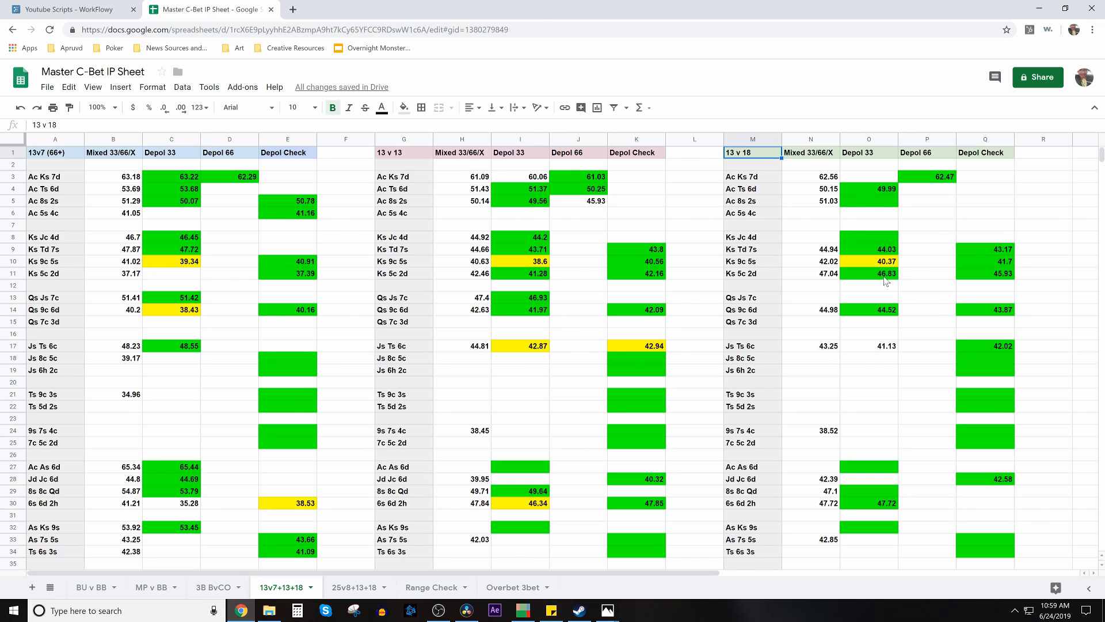
{"action": "mouse_move", "coordinate": [942, 289]}
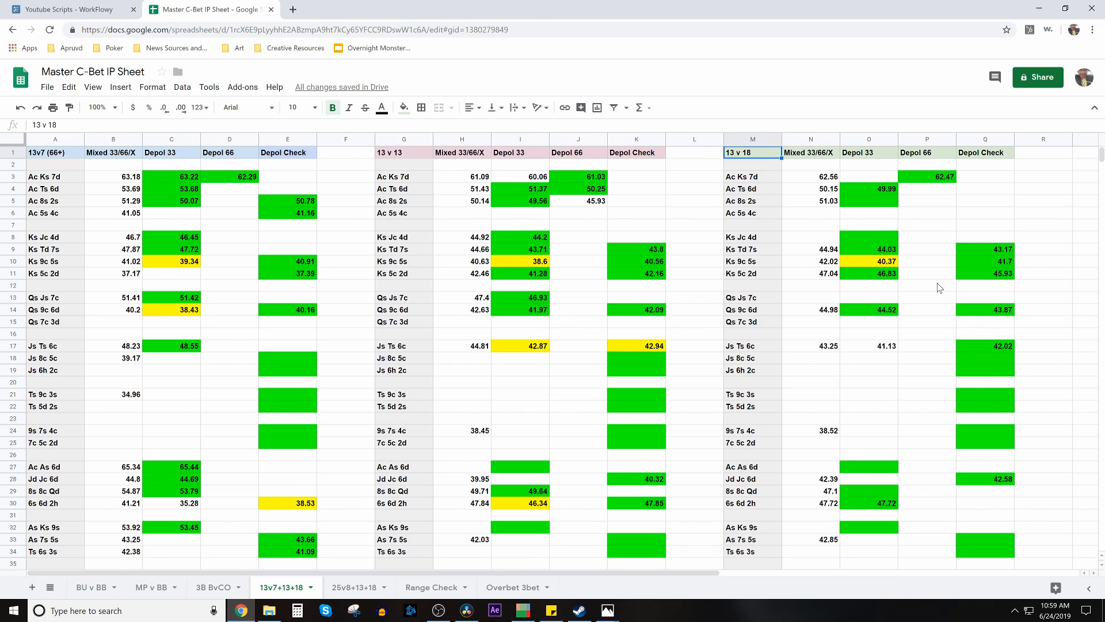
{"action": "mouse_move", "coordinate": [753, 292]}
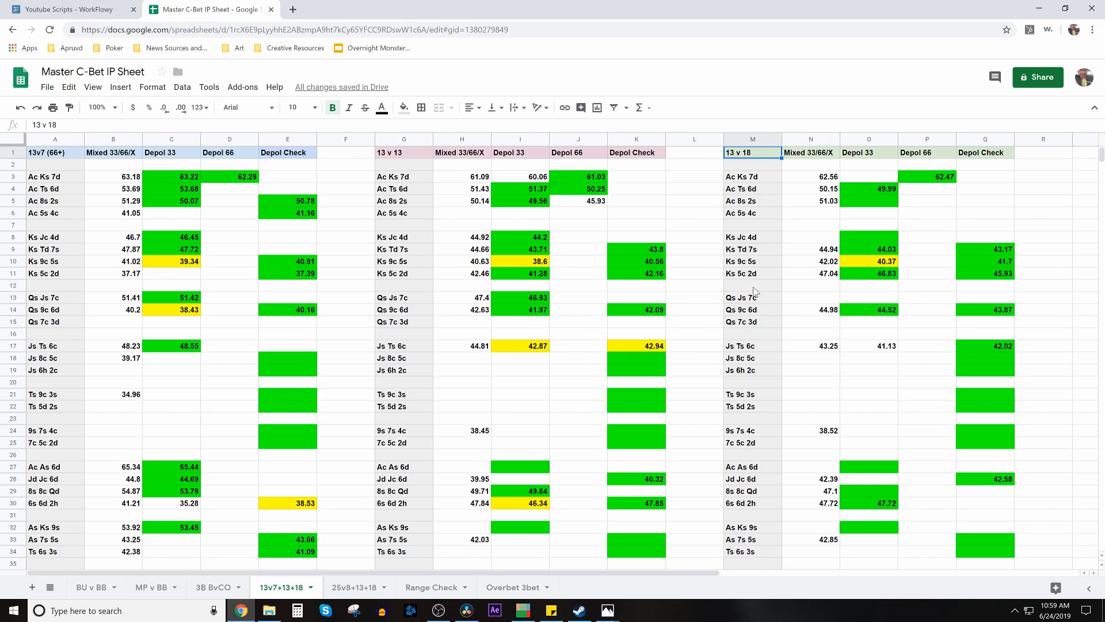